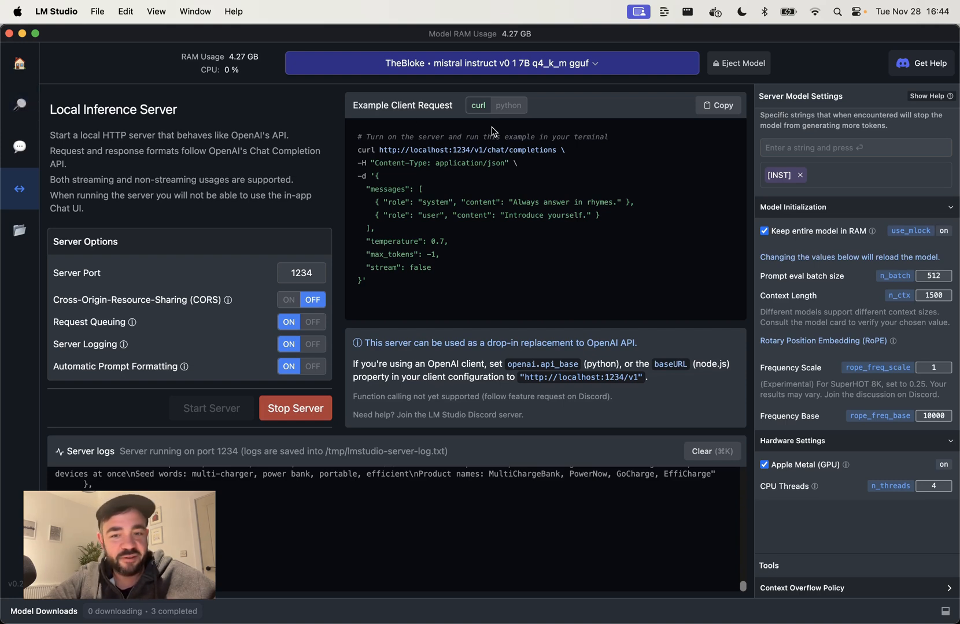
Step: Return to the home page and clear the earlier wizard coder search
click(19, 102)
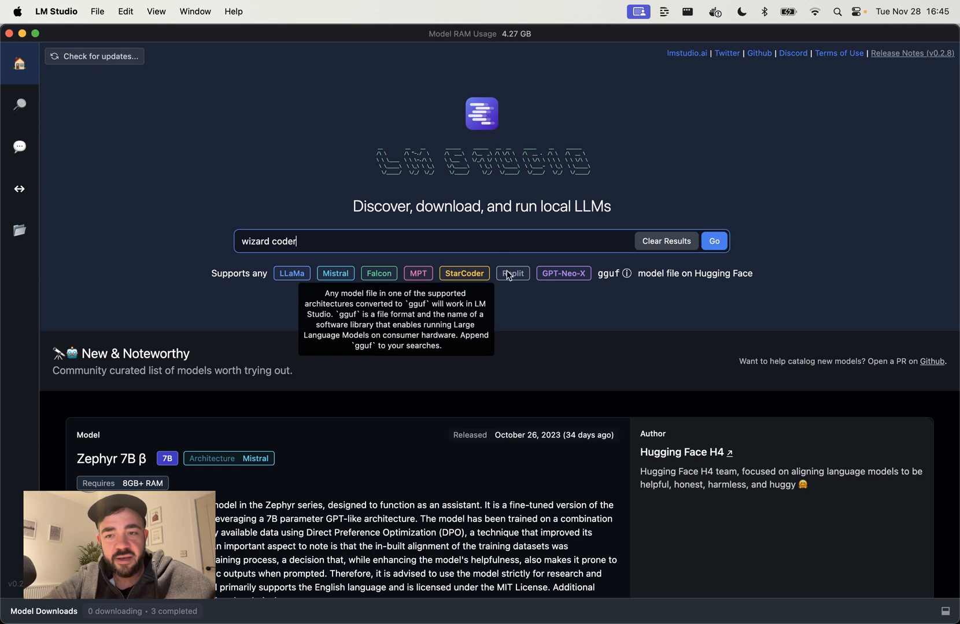
click(665, 241)
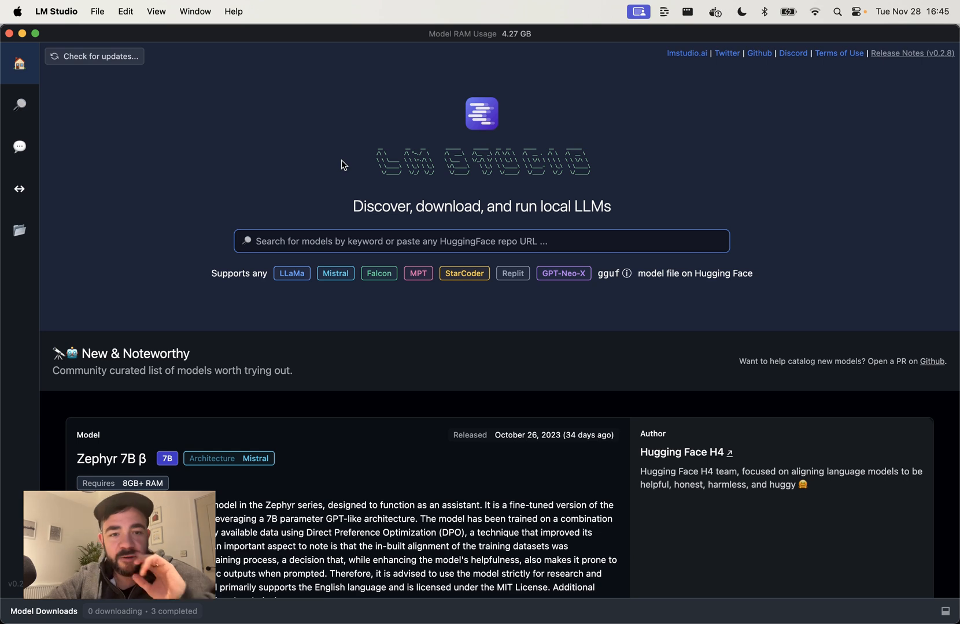
mouse_move(494, 340)
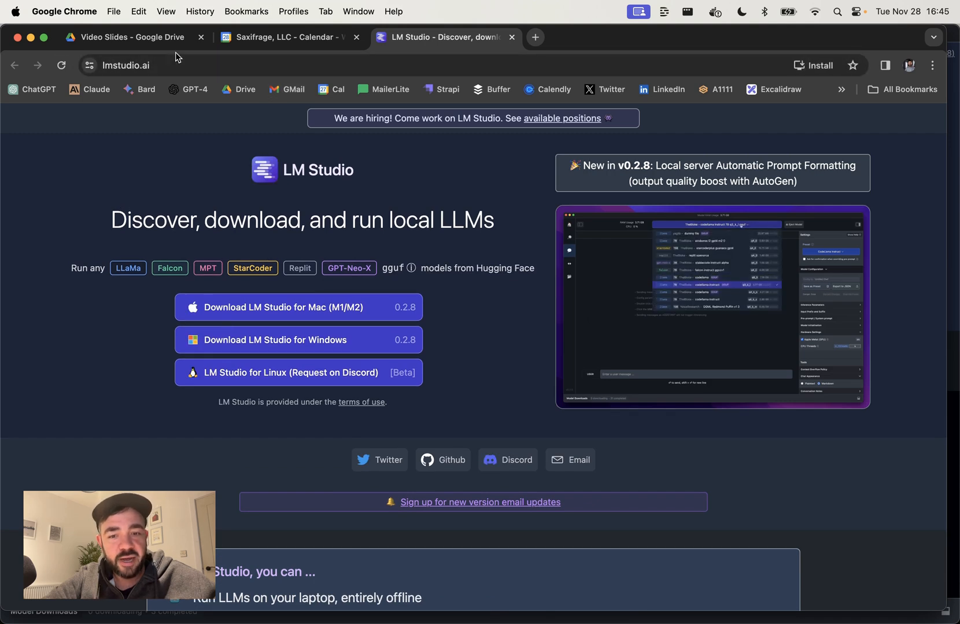
scroll(down, 3)
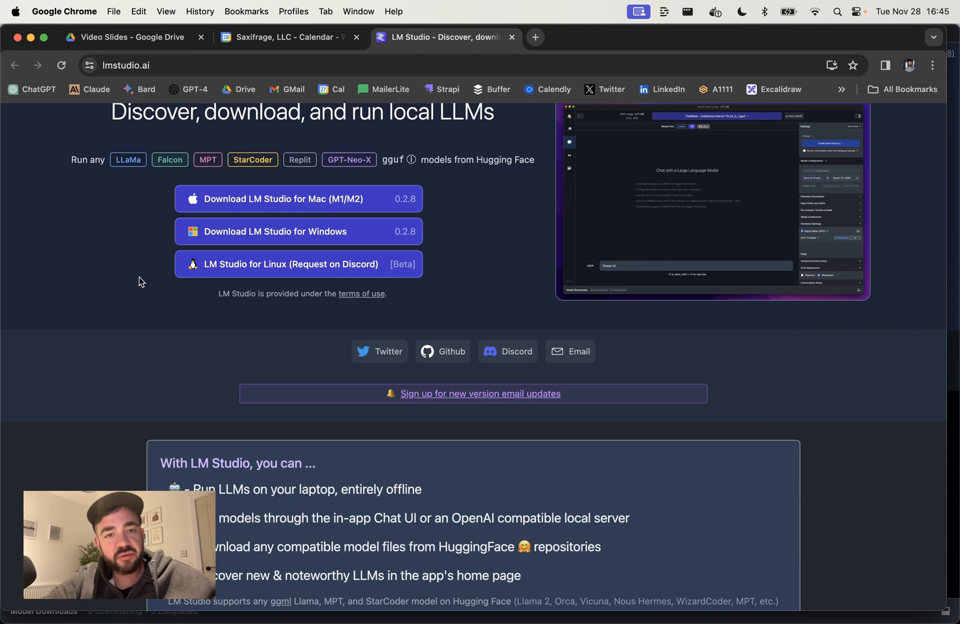
scroll(up, 3)
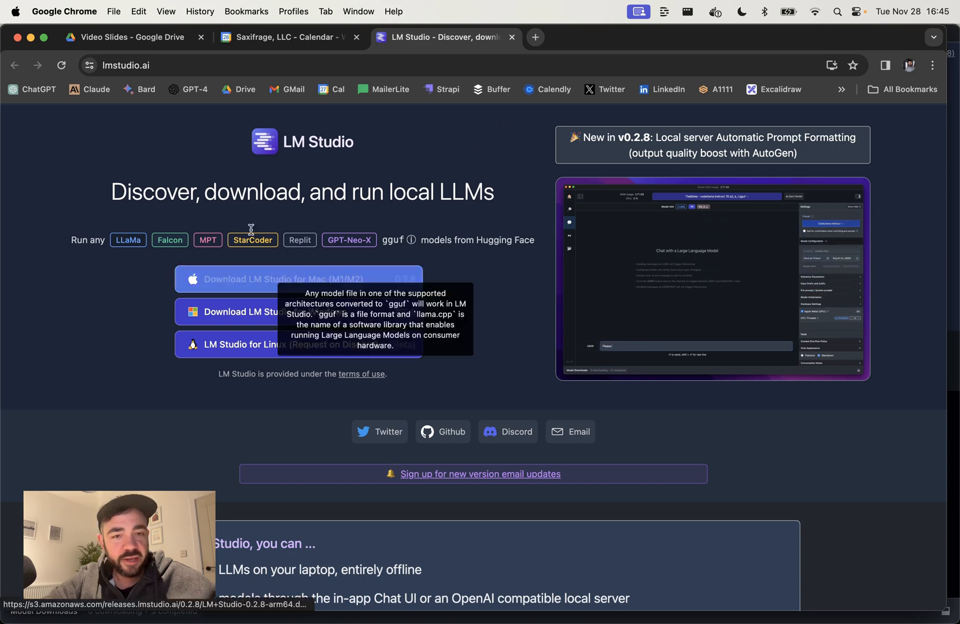
scroll(down, 3)
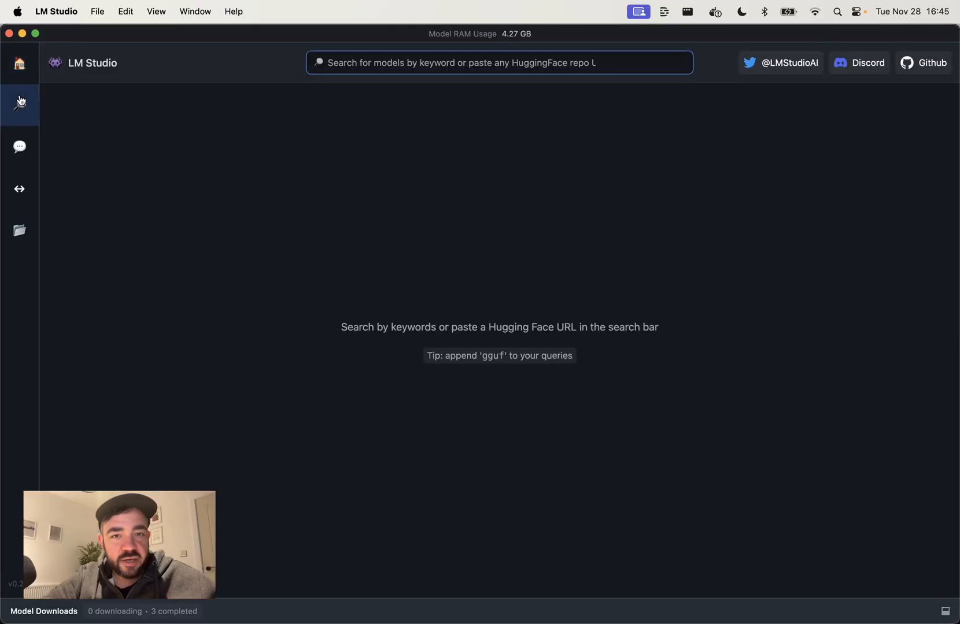
mouse_move(427, 100)
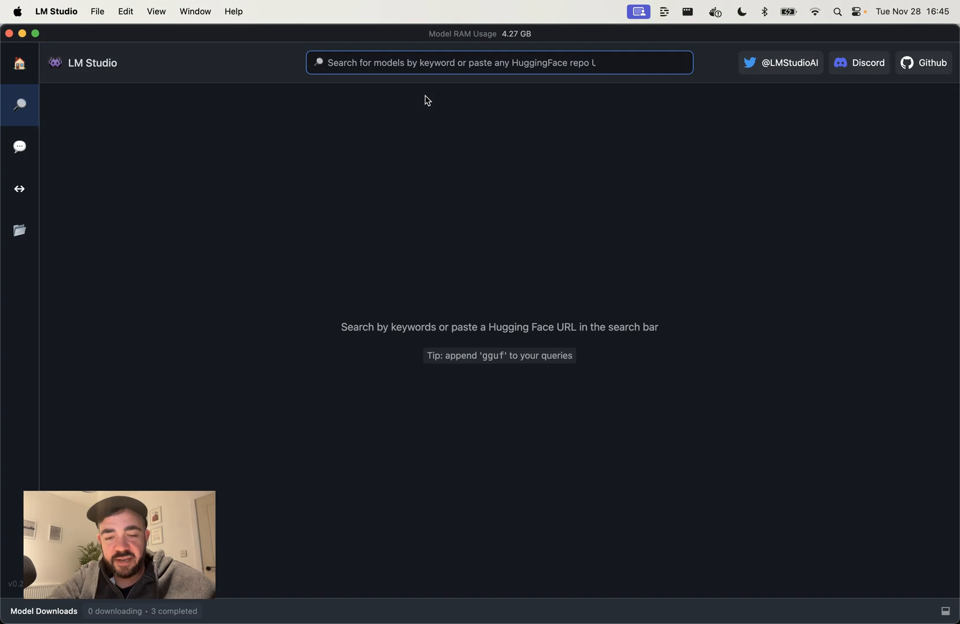
Step: Enter 'mistral' in the model search bar
text(mistral)
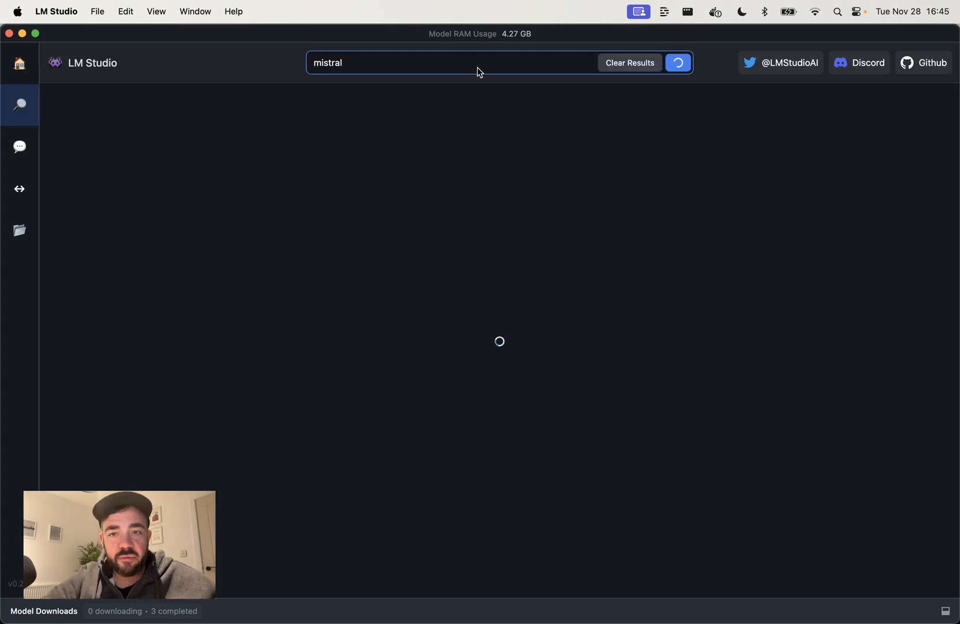
mouse_move(511, 107)
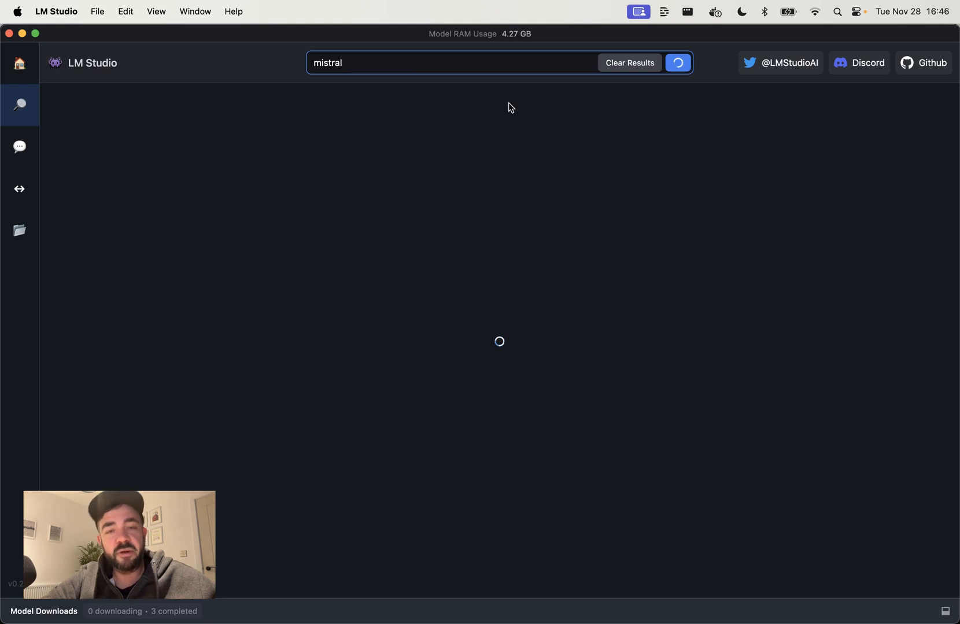
Step: Run the mistral search and browse the 185 results and Mistral-7B-Instruct GGUF files
click(676, 63)
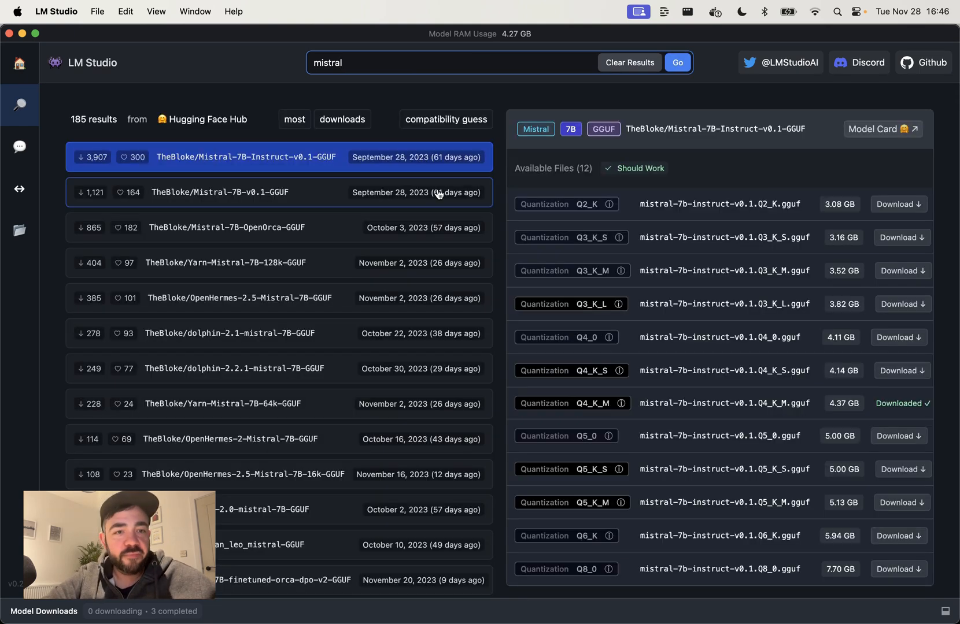
mouse_move(145, 126)
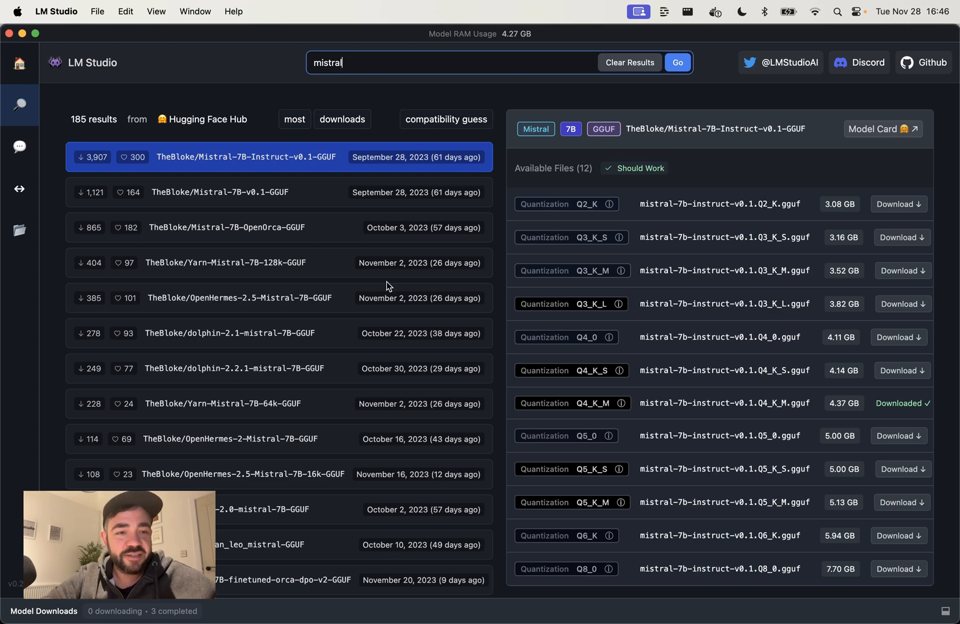
scroll(down, 3)
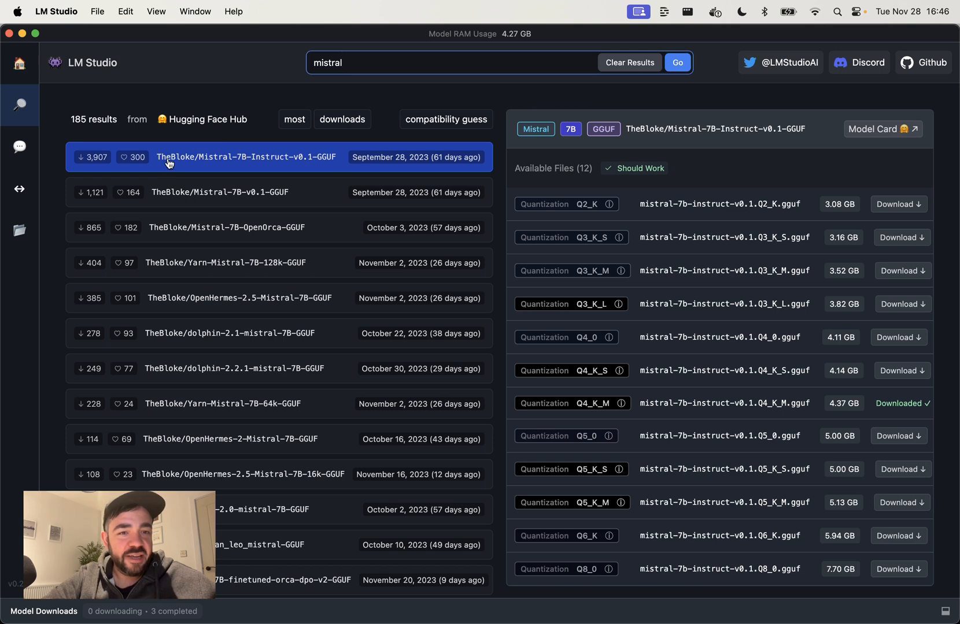
mouse_move(267, 306)
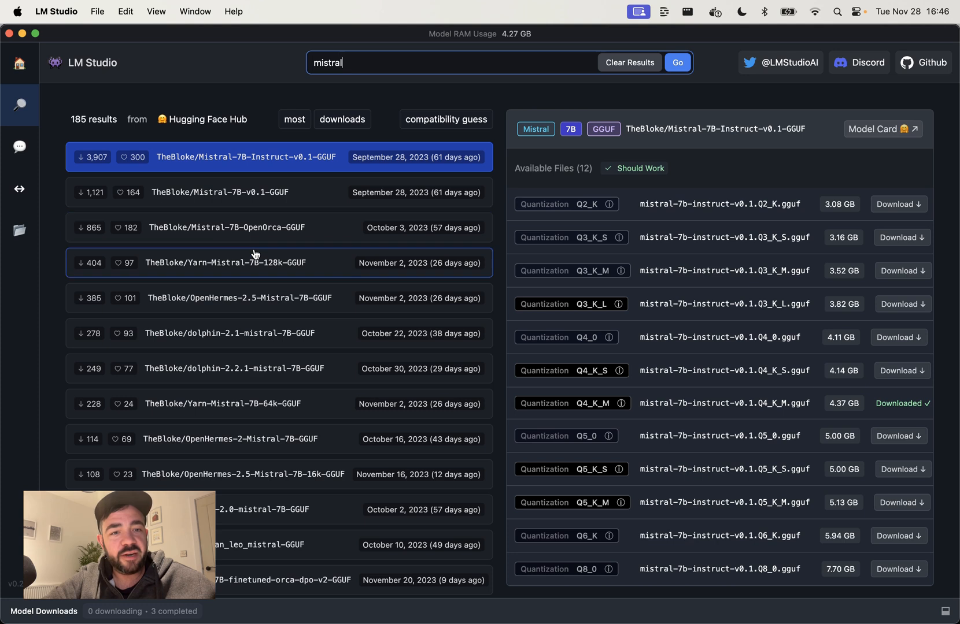
mouse_move(259, 256)
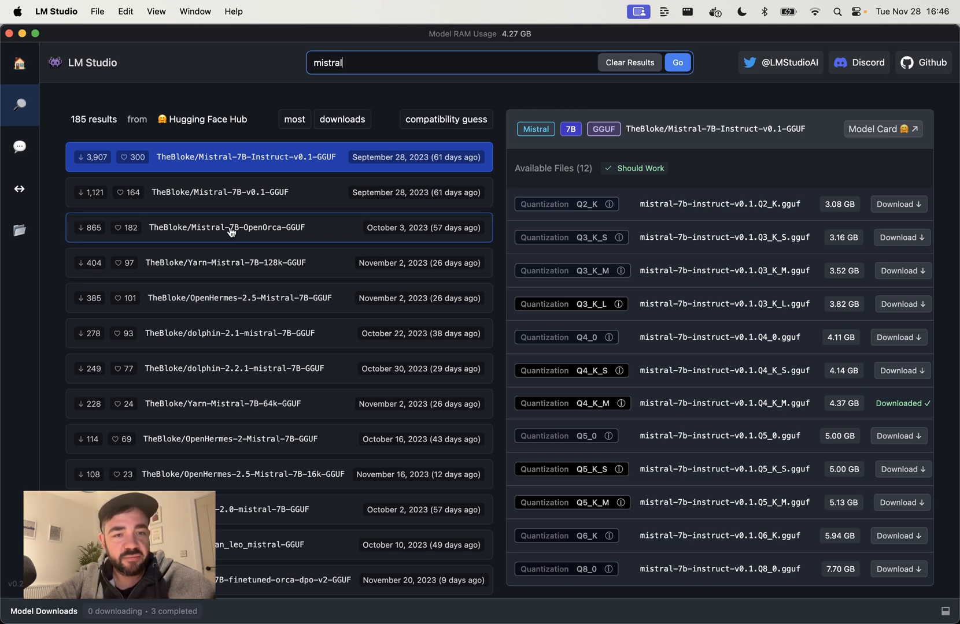
mouse_move(274, 237)
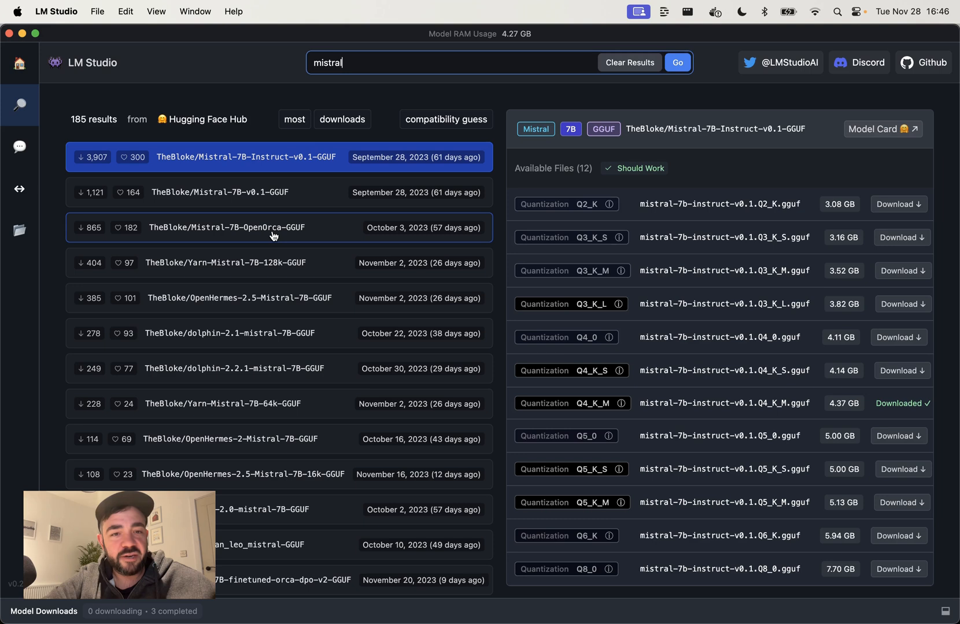
mouse_move(266, 235)
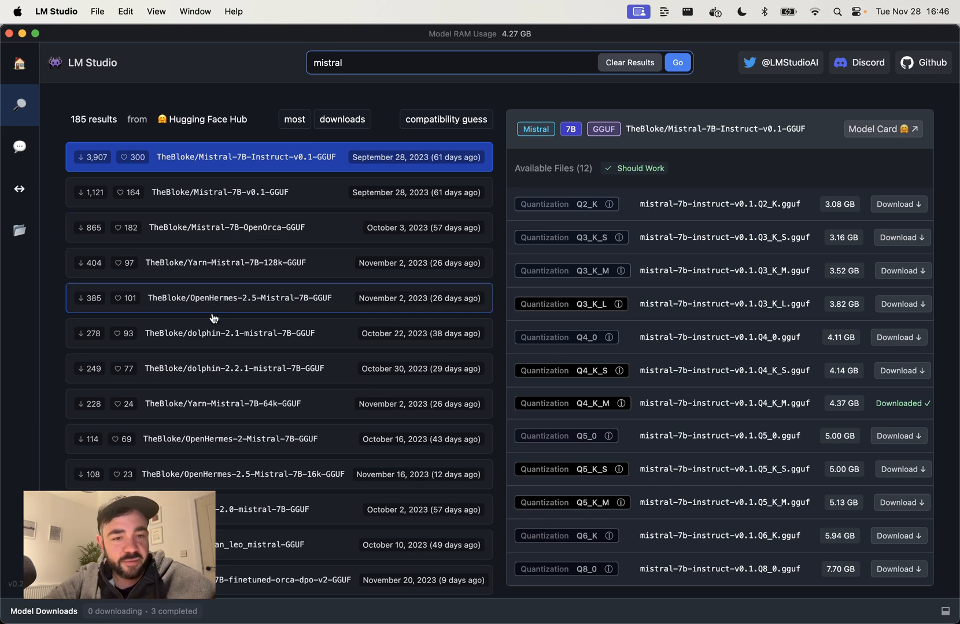
scroll(down, 3)
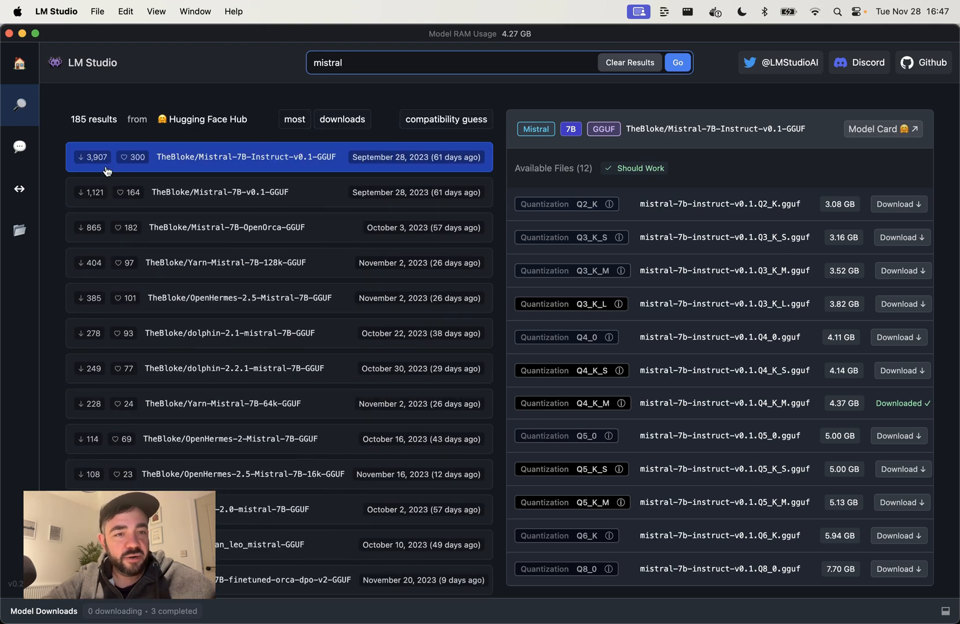
mouse_move(257, 164)
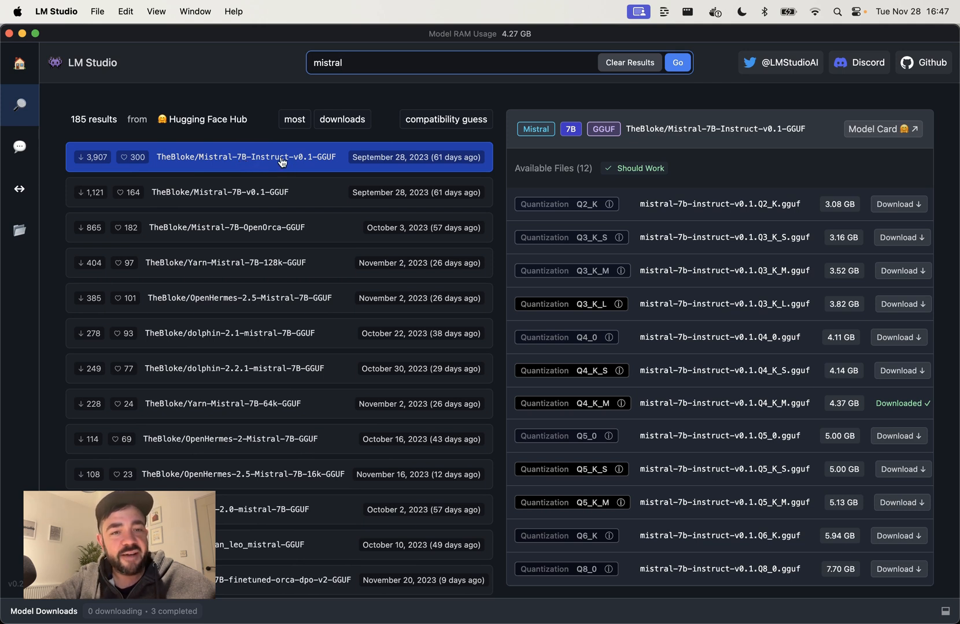
mouse_move(298, 166)
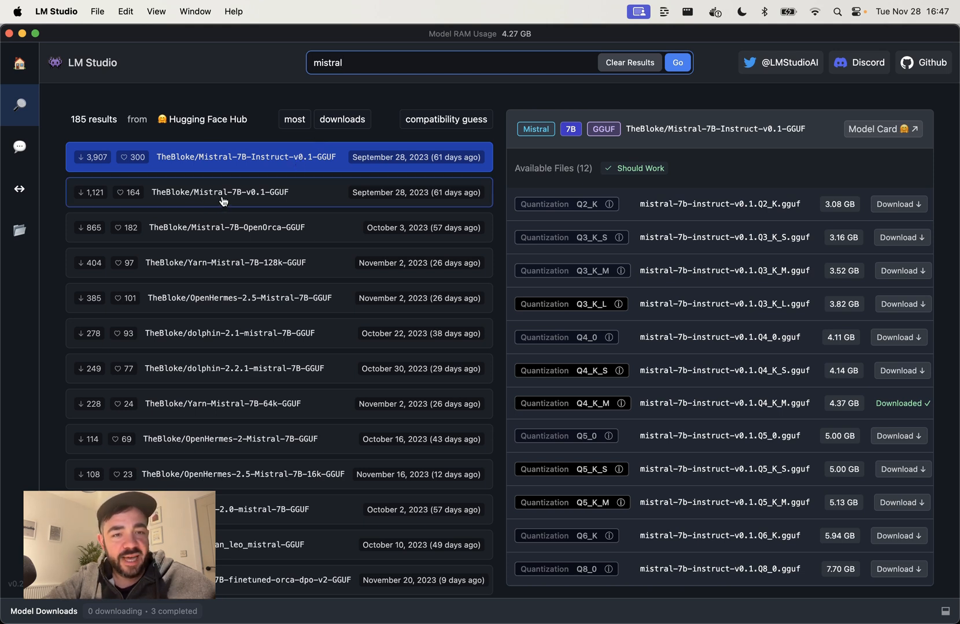
mouse_move(227, 197)
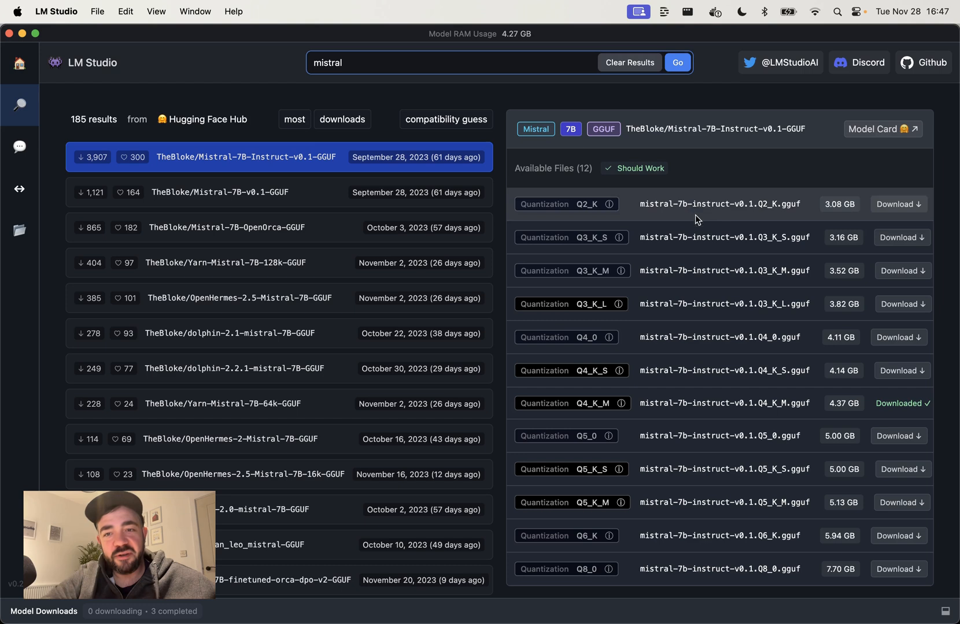
mouse_move(723, 215)
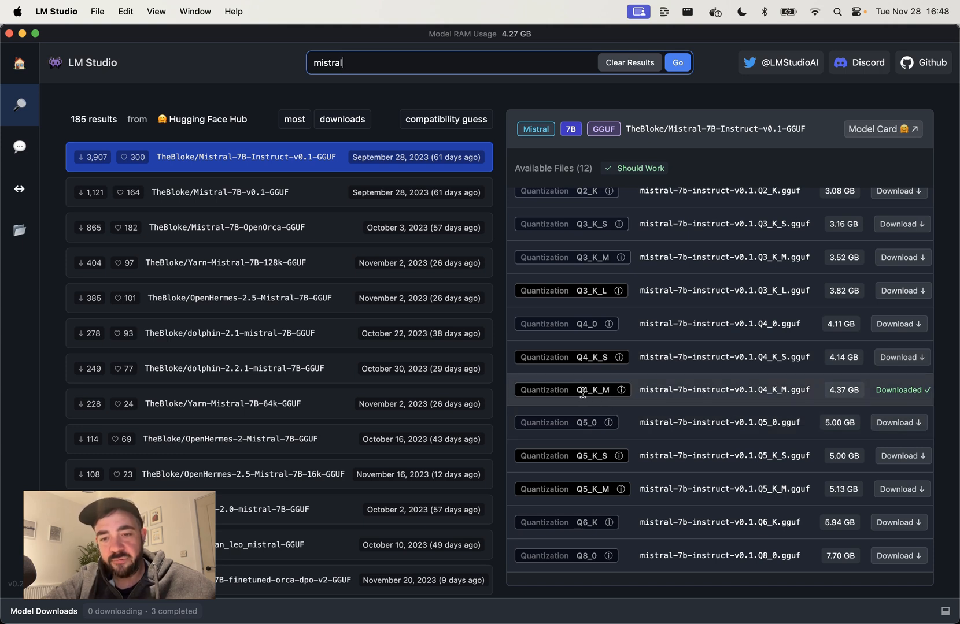
mouse_move(335, 171)
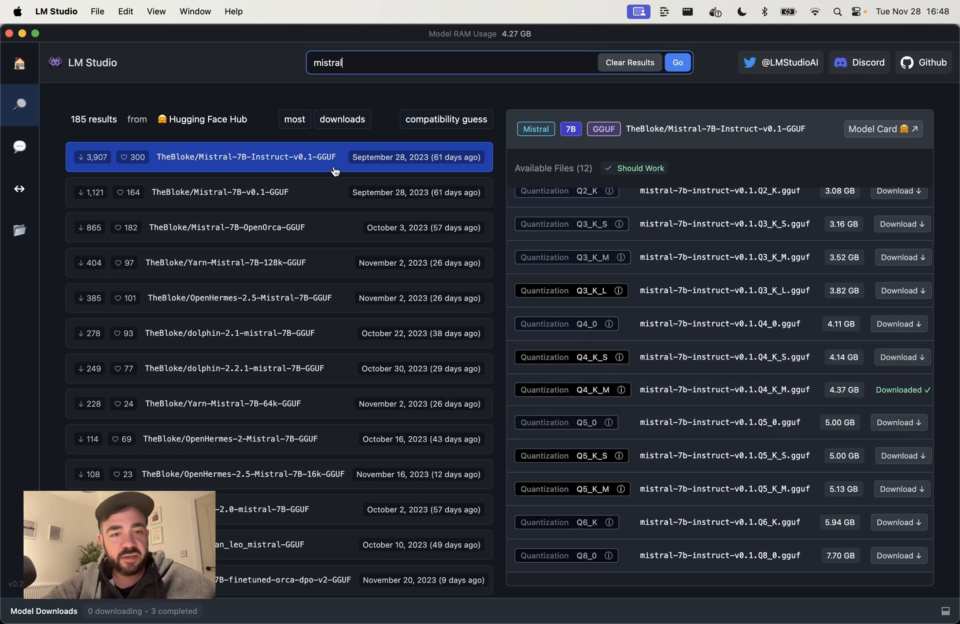
Step: Glance at the base Mistral-7B-v0.1-GGUF files, then return to the Instruct file list
click(218, 192)
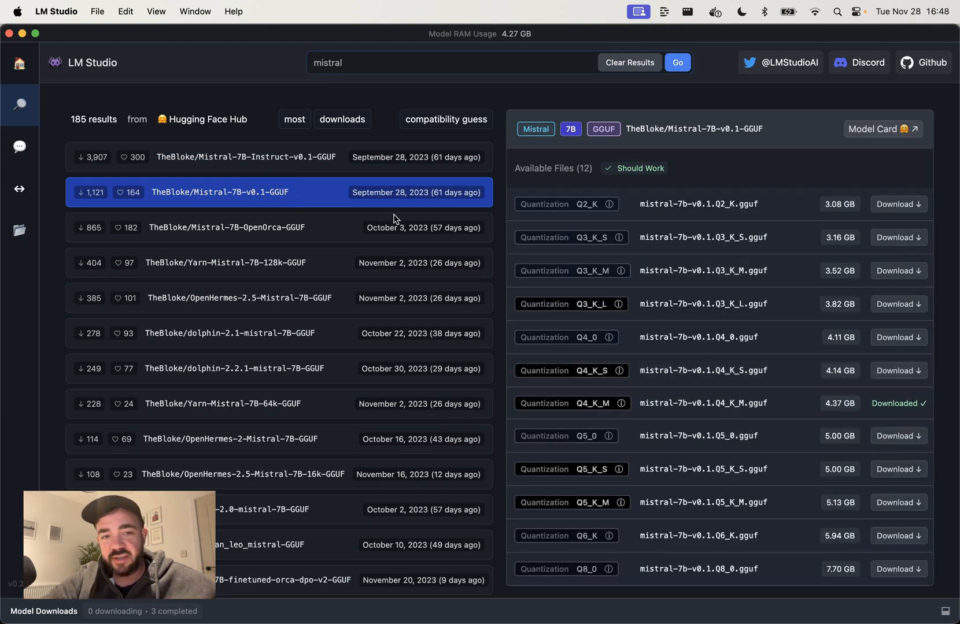
click(245, 157)
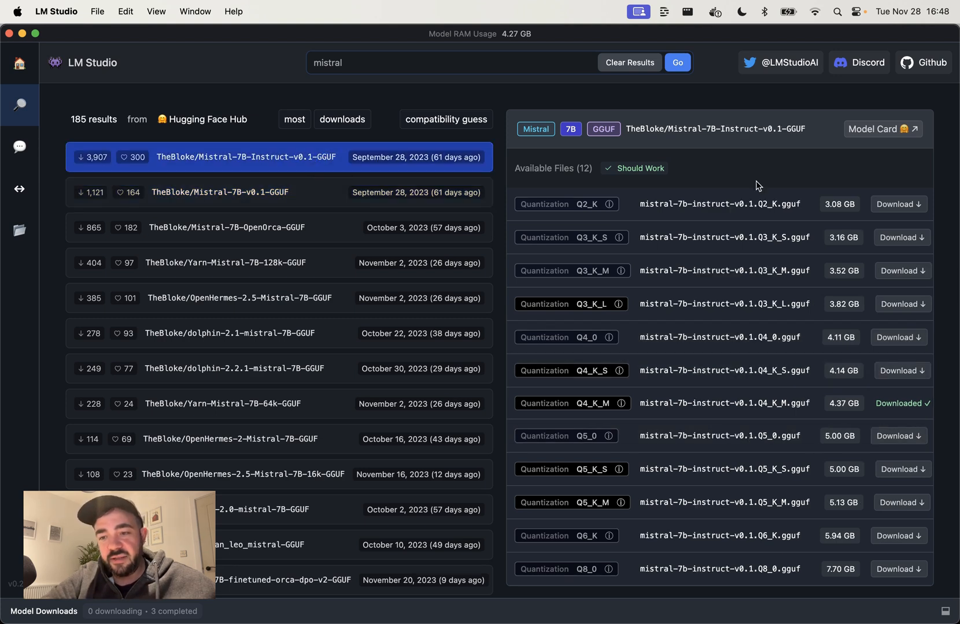
mouse_move(619, 404)
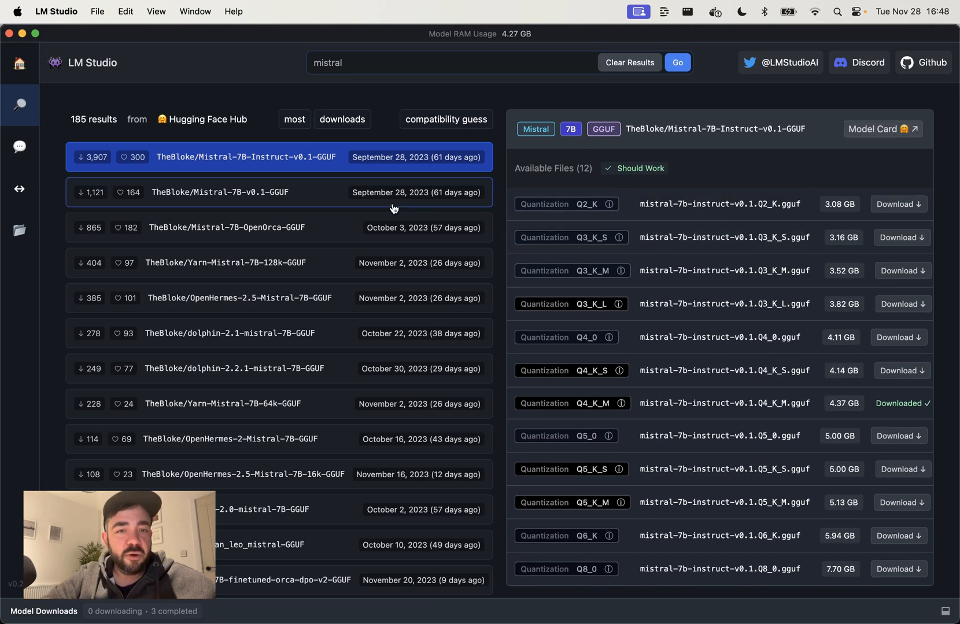
mouse_move(39, 126)
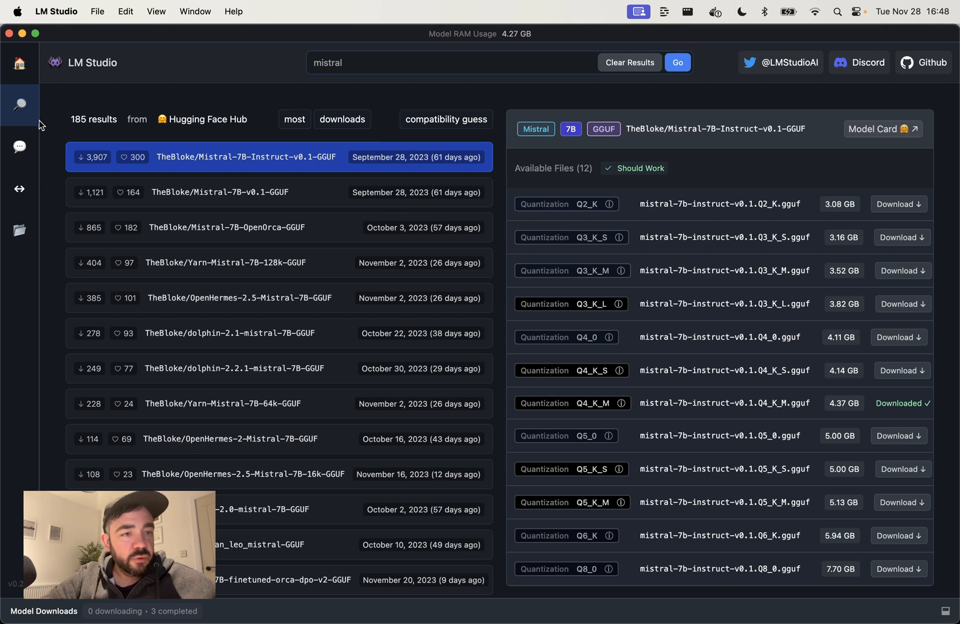
Step: Bring up the 'Write an original joke' chat with the loaded Mistral Instruct model
click(20, 147)
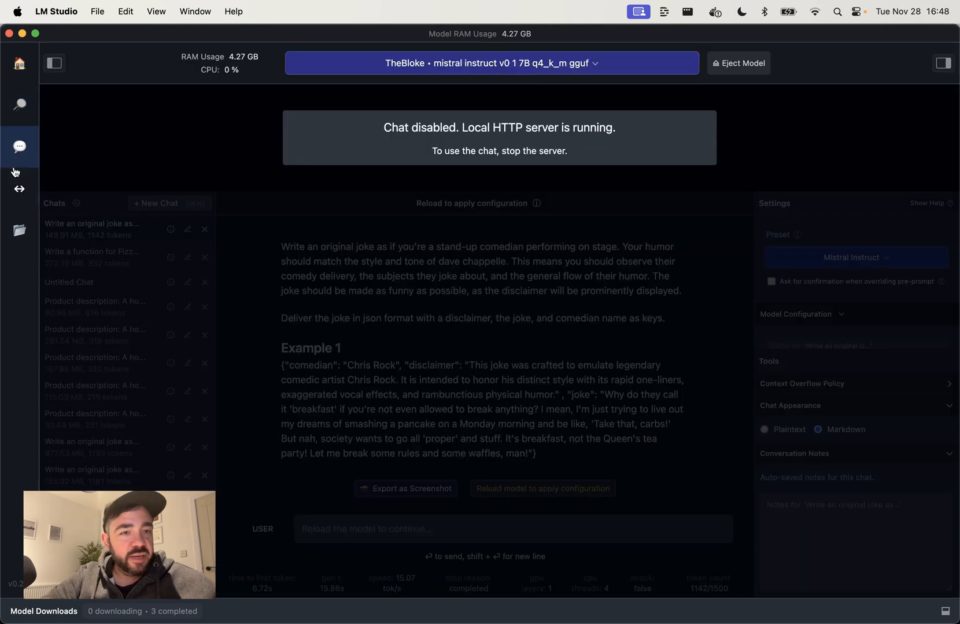
click(20, 230)
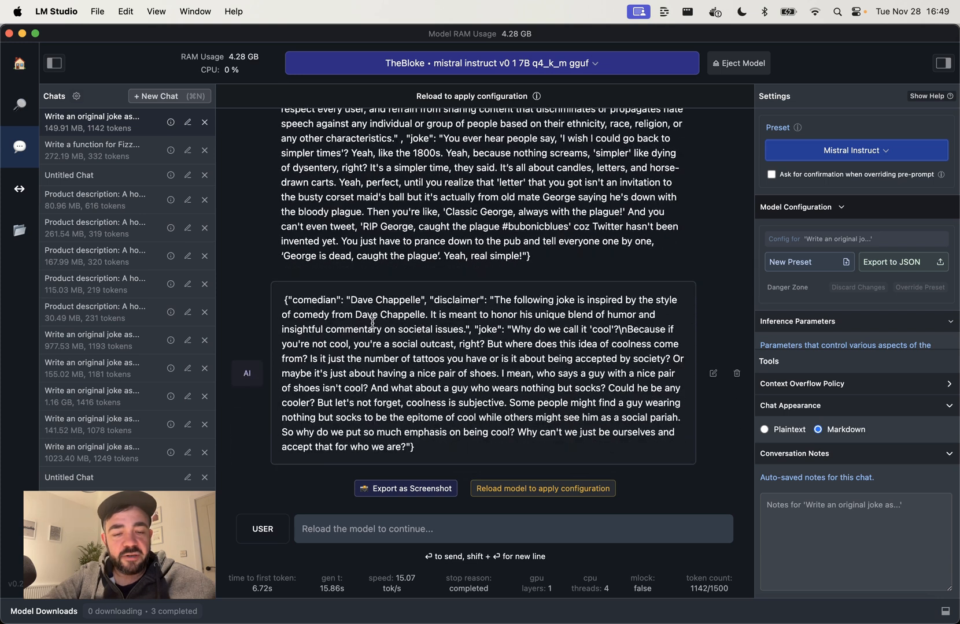
mouse_move(399, 346)
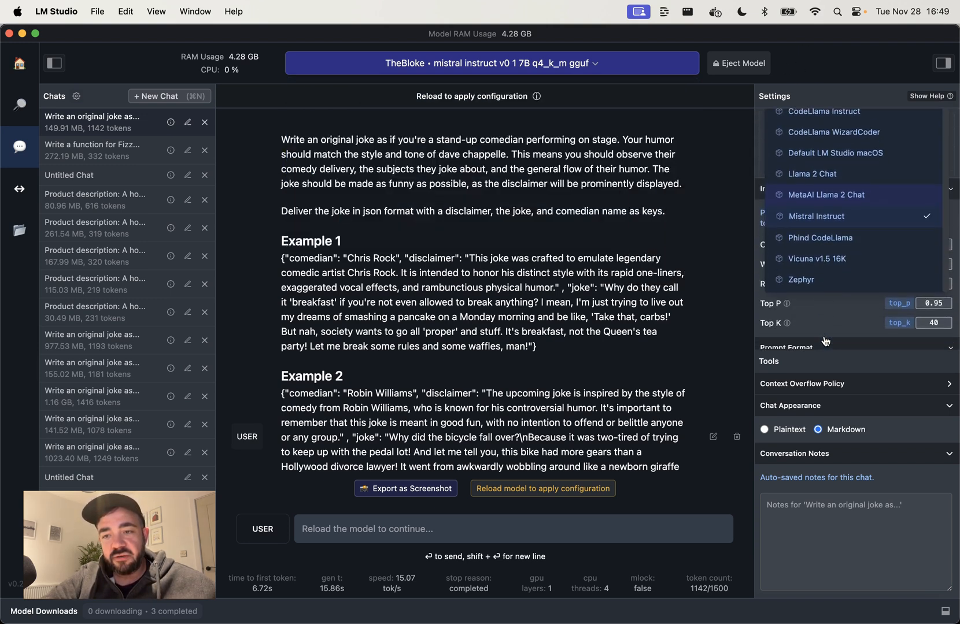
mouse_move(815, 206)
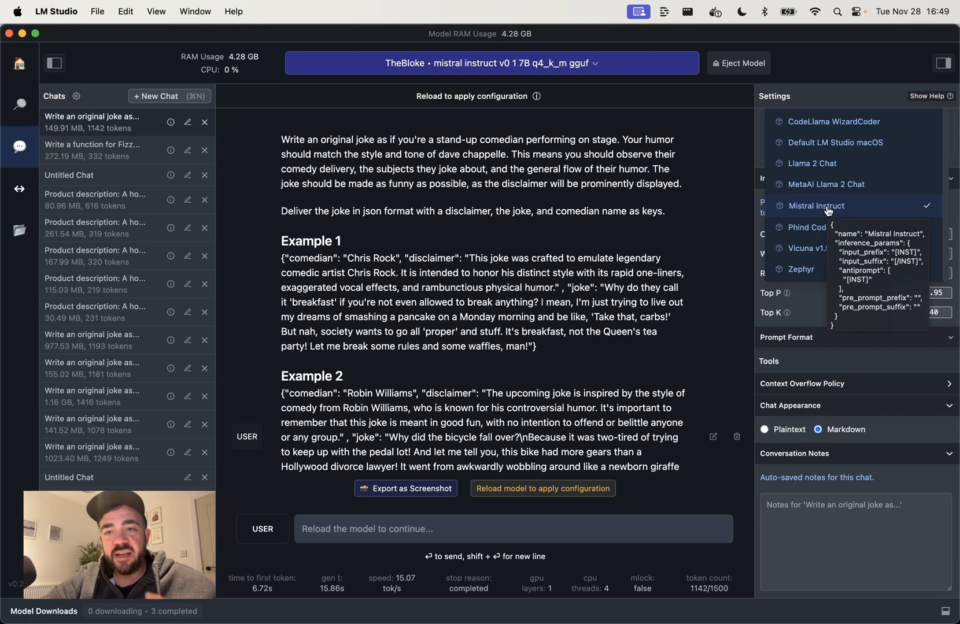
click(816, 206)
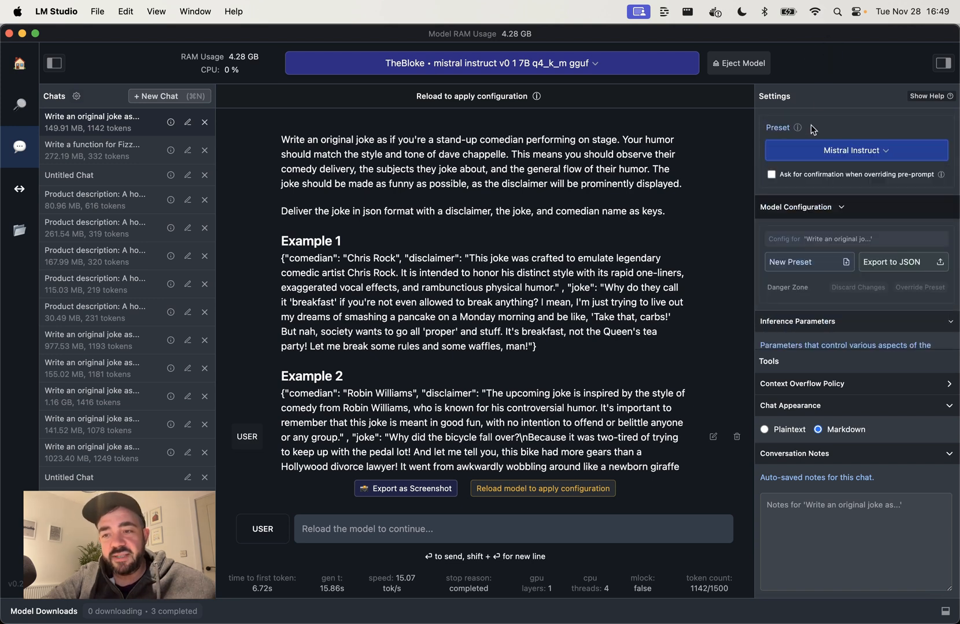
scroll(down, 3)
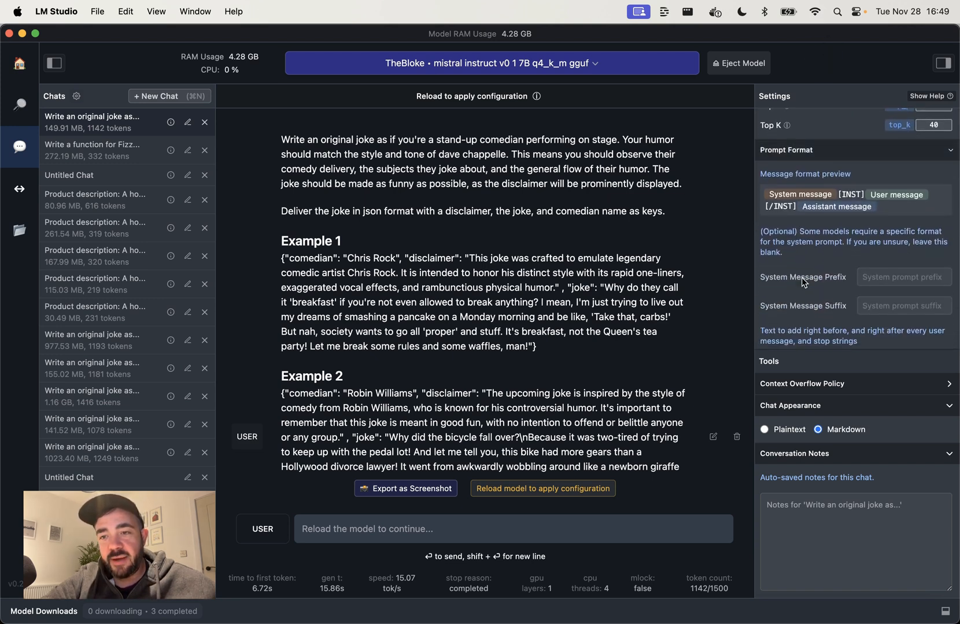
scroll(down, 3)
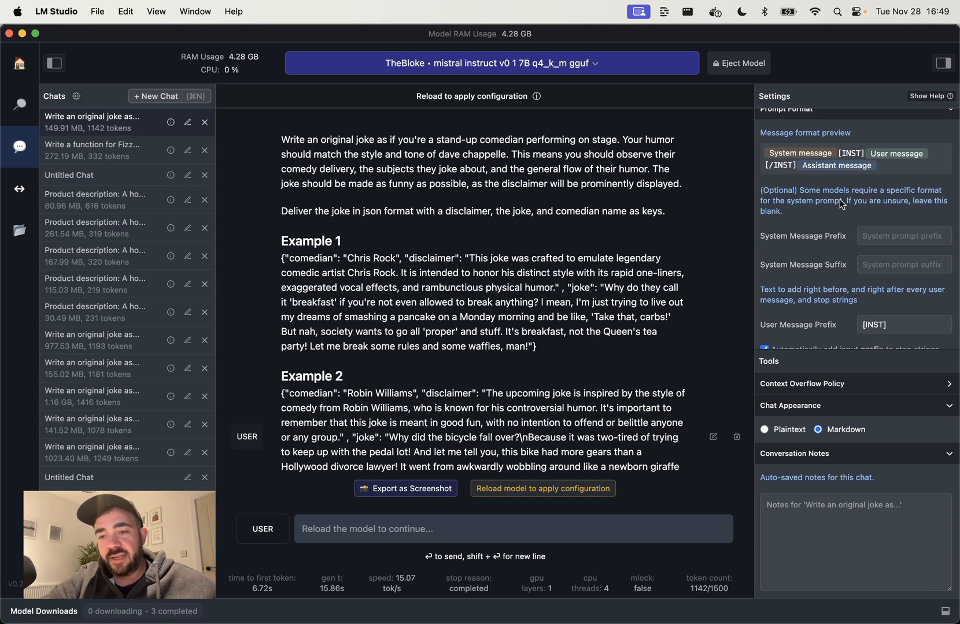
scroll(down, 3)
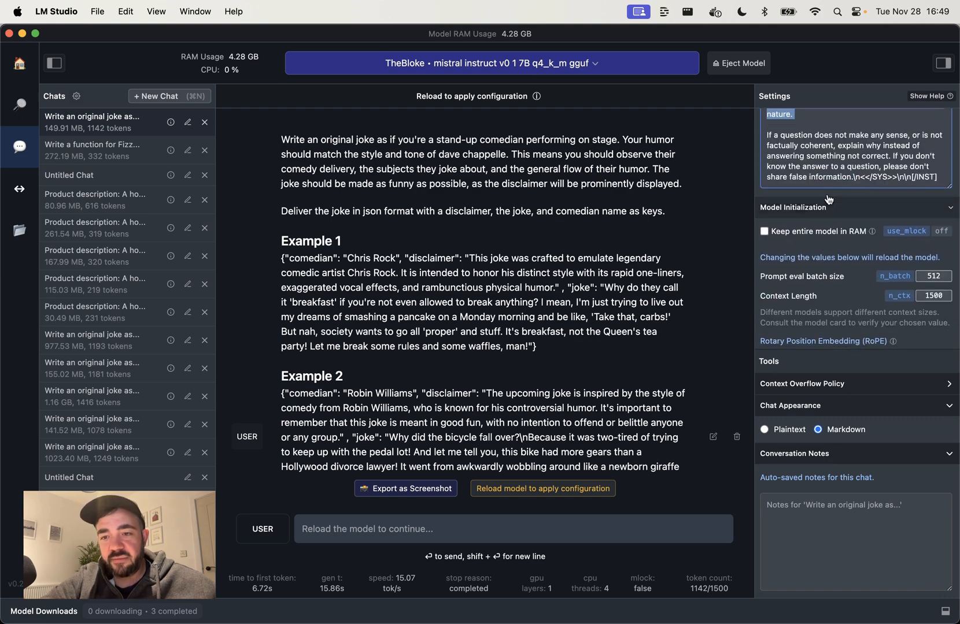
mouse_move(642, 386)
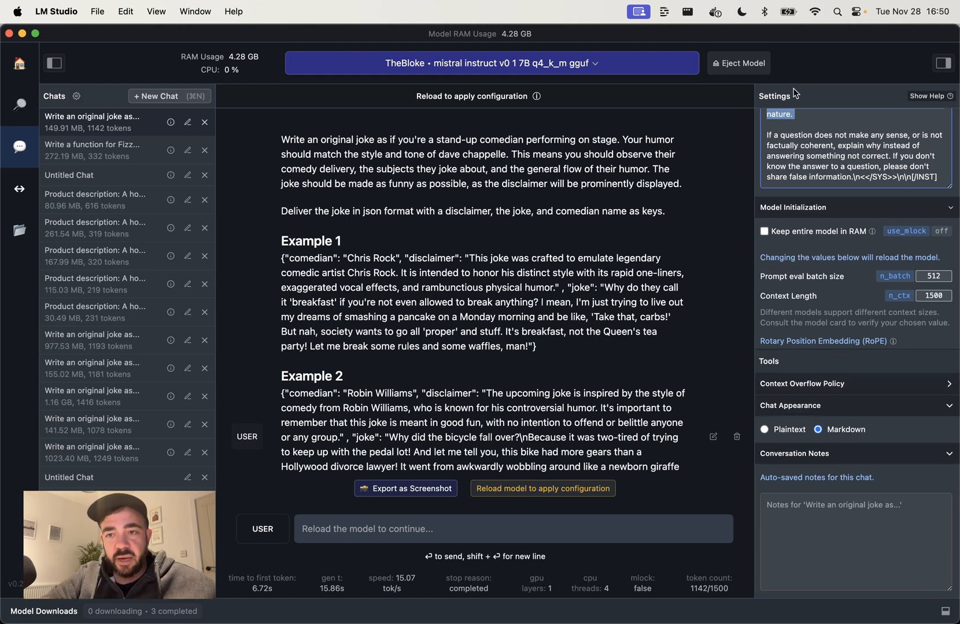
mouse_move(870, 326)
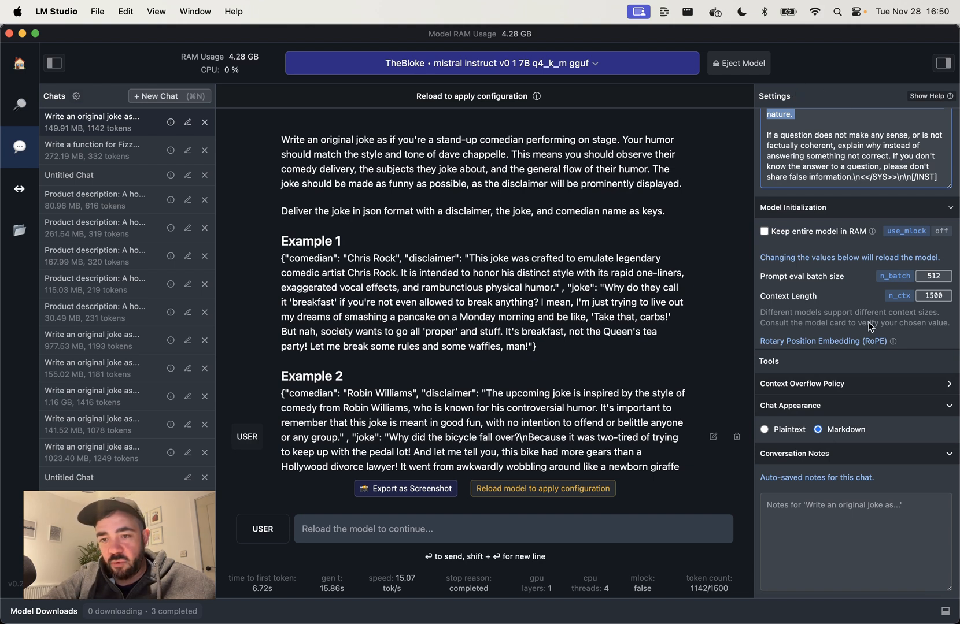
mouse_move(498, 114)
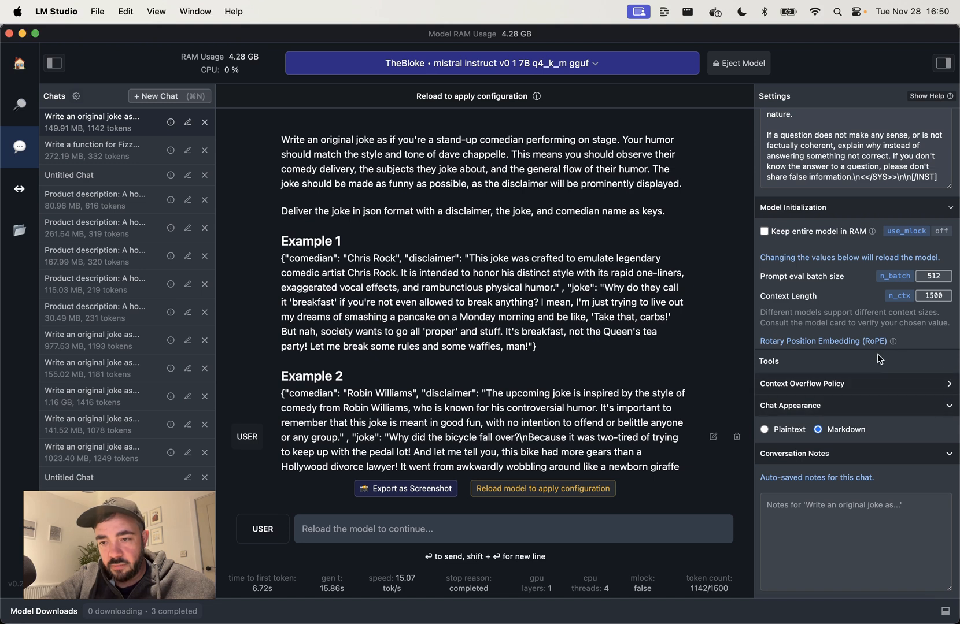
mouse_move(872, 233)
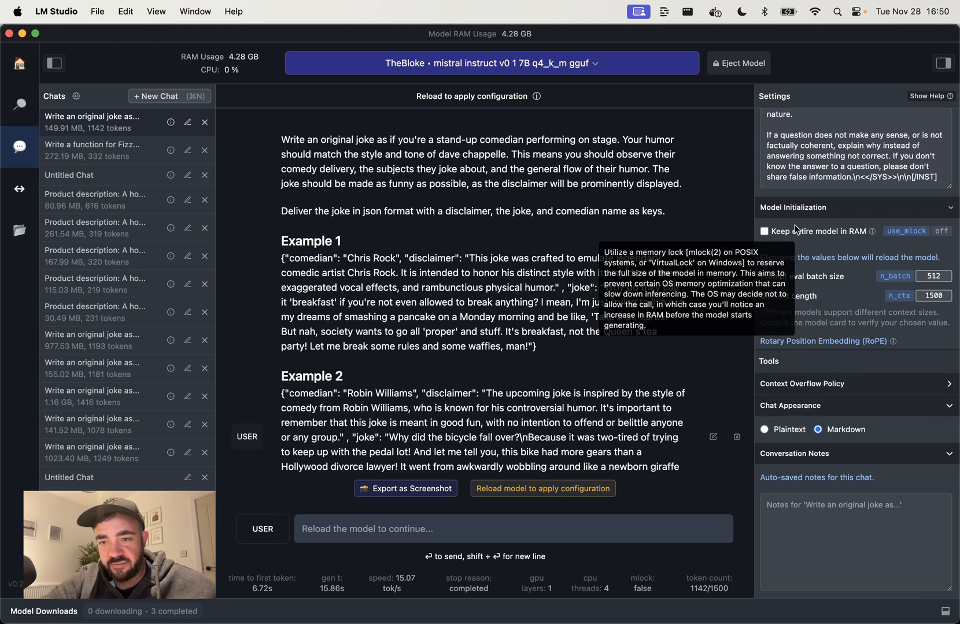
scroll(down, 3)
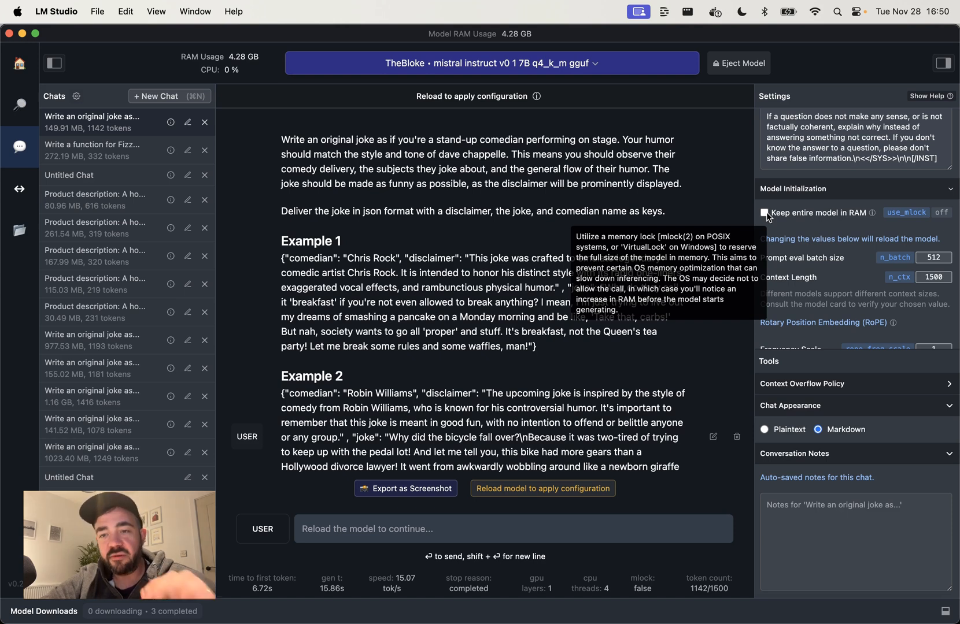
mouse_move(803, 268)
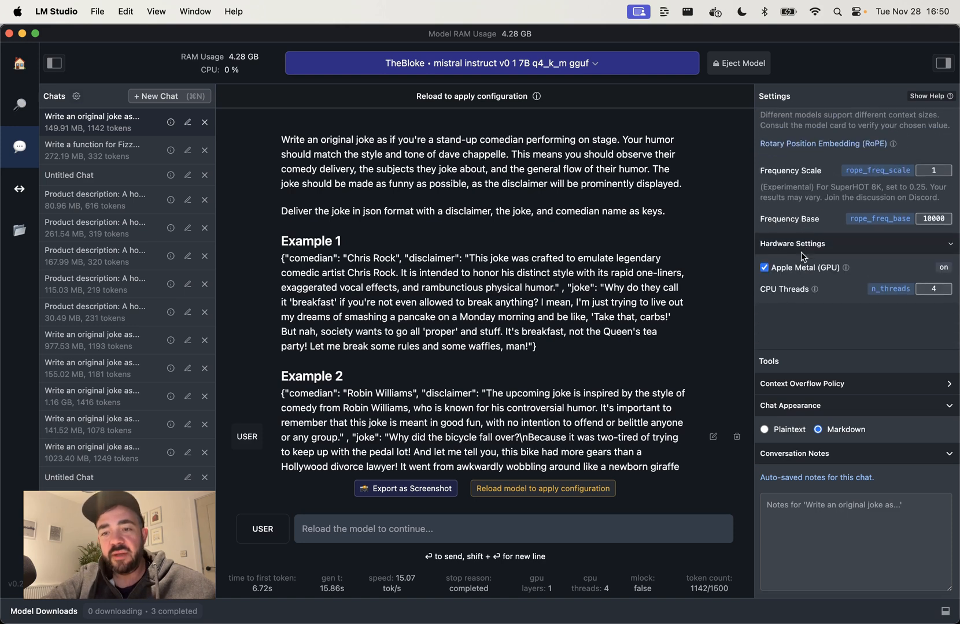
mouse_move(846, 267)
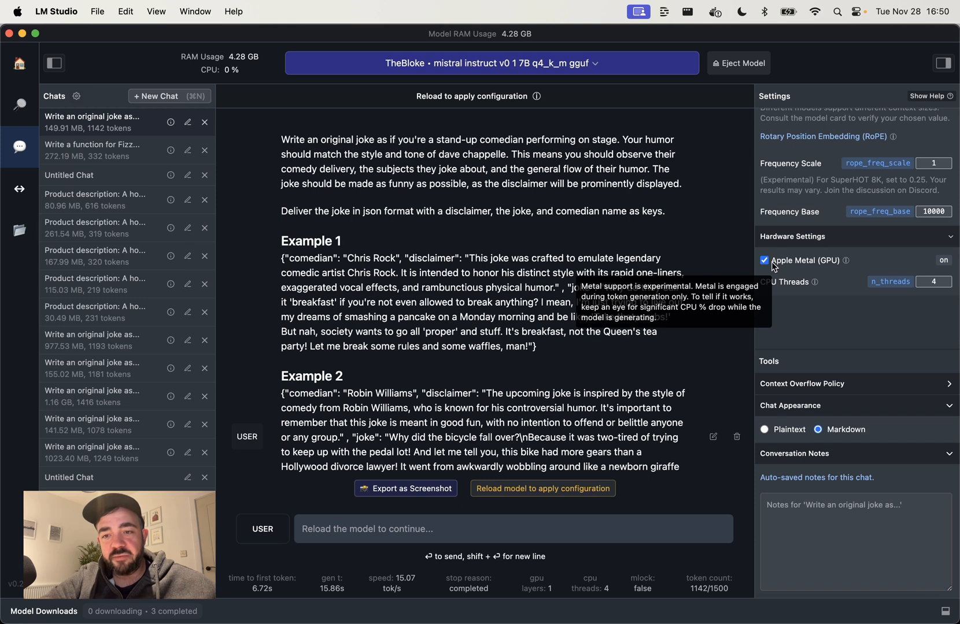
mouse_move(841, 309)
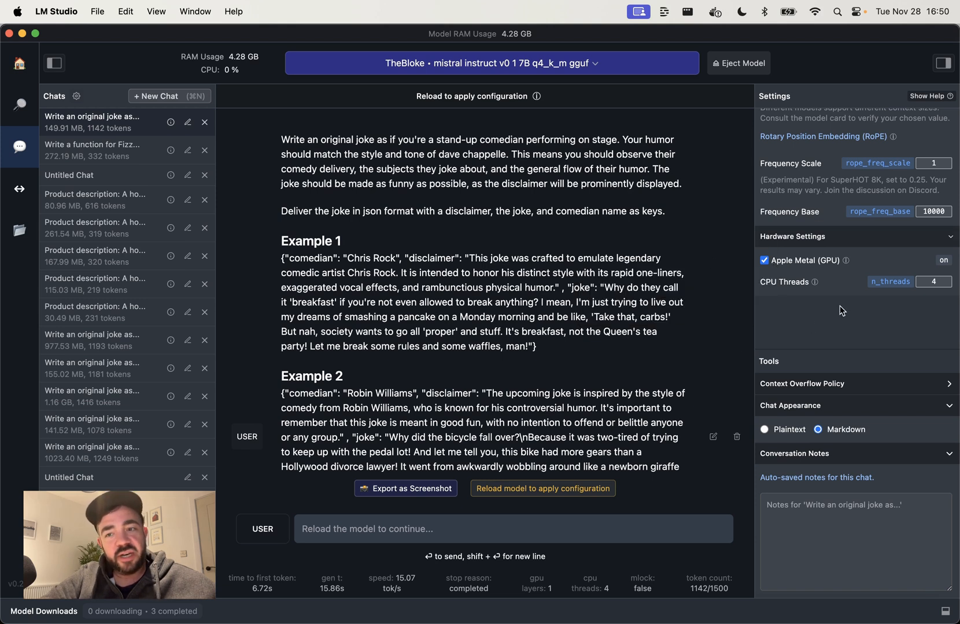
mouse_move(603, 137)
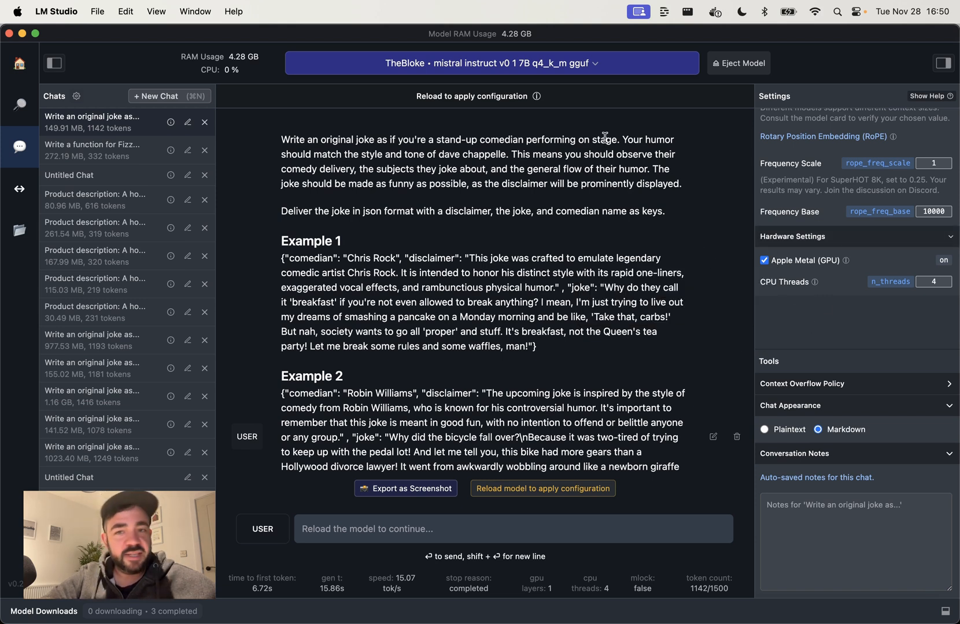
Step: Start the local inference server on port 1234 serving the Mistral Instruct model
click(18, 230)
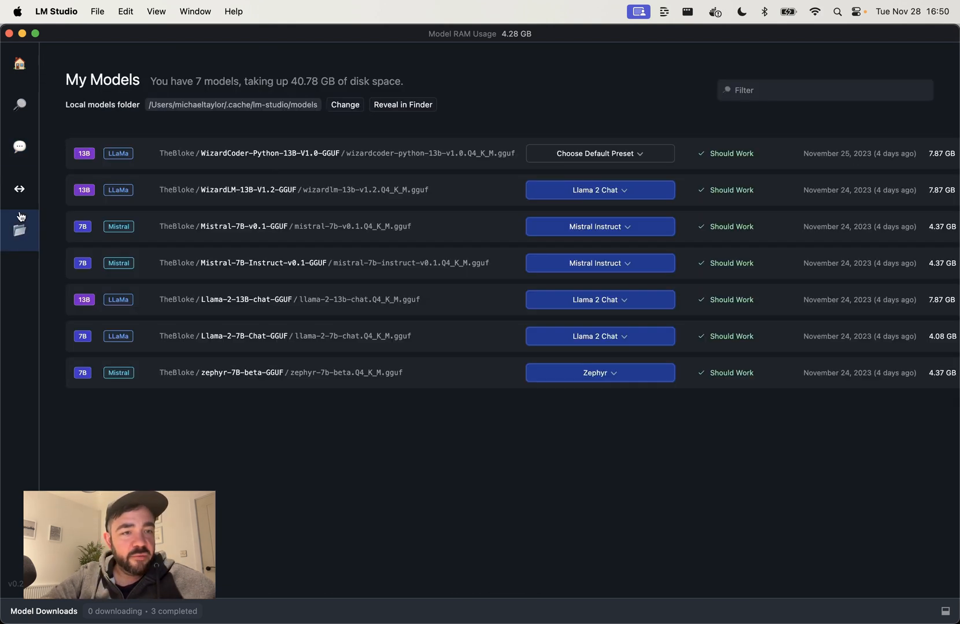
click(18, 188)
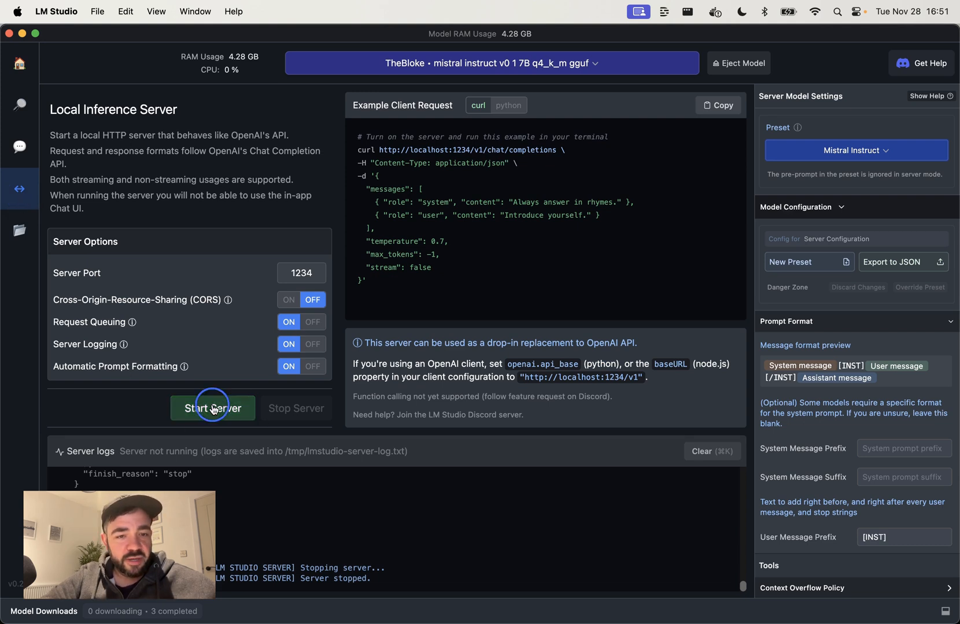
click(213, 409)
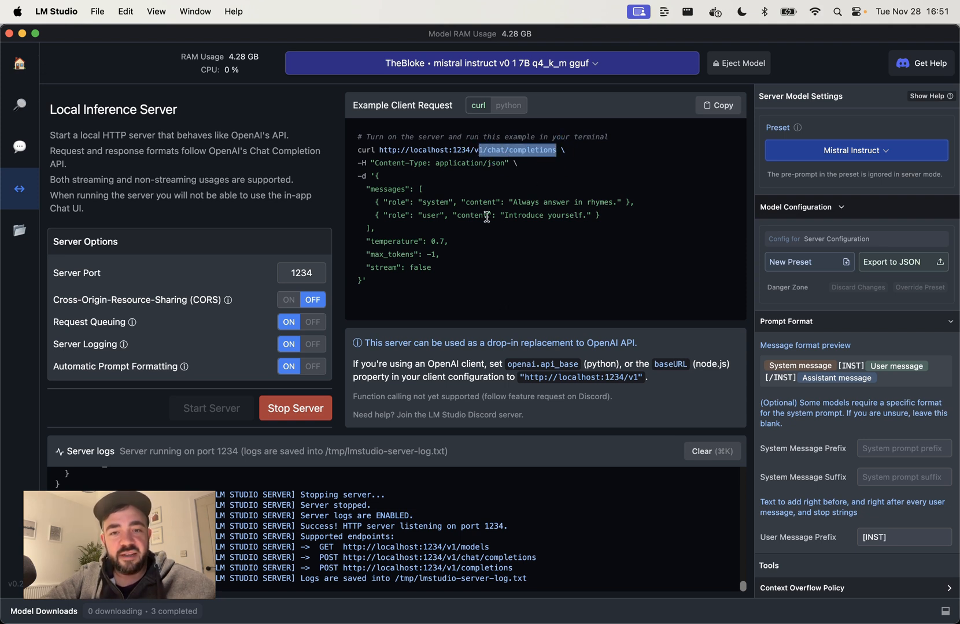
click(508, 105)
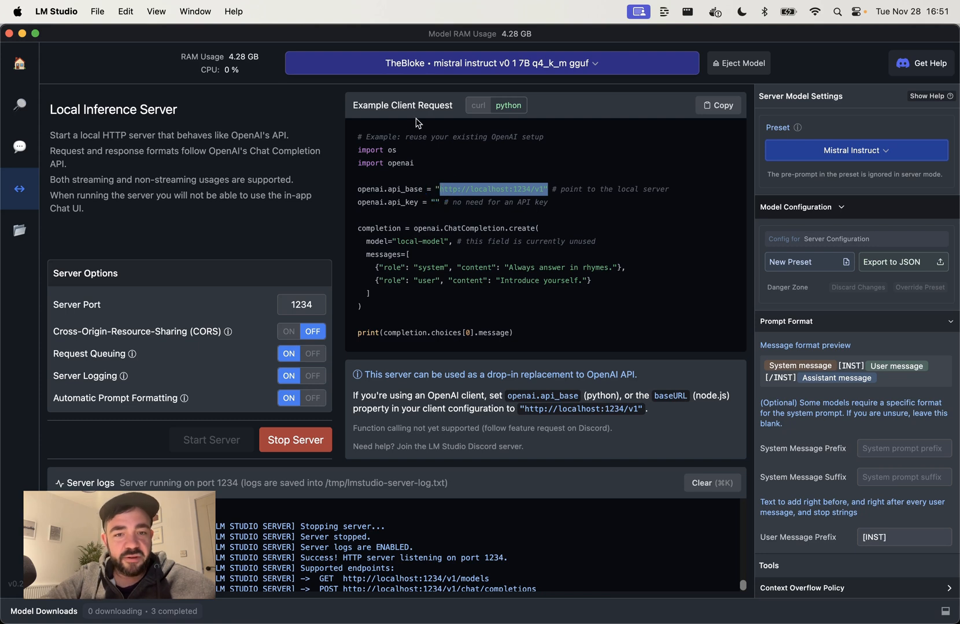
double_click(473, 228)
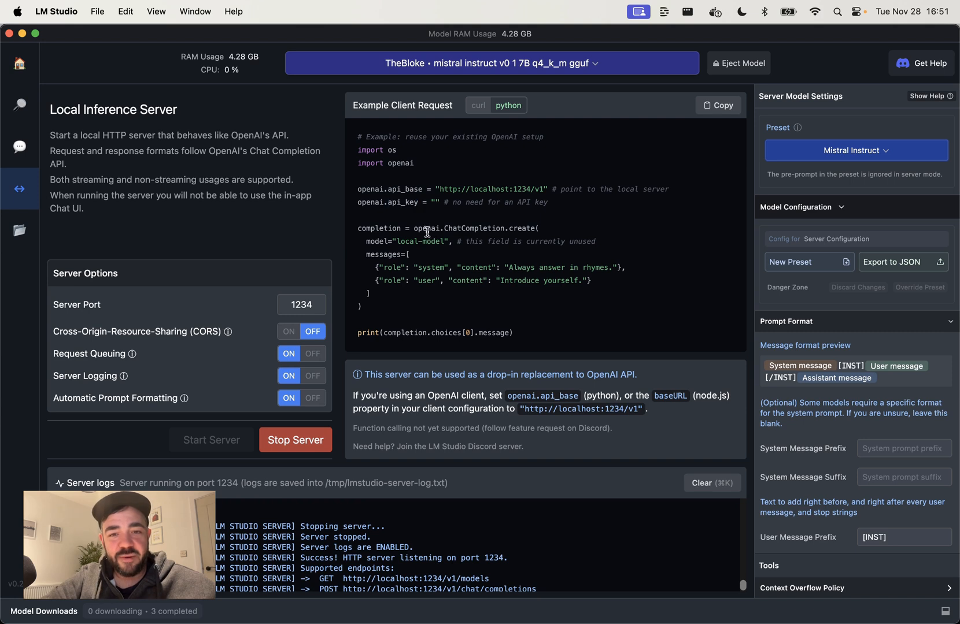
mouse_move(405, 228)
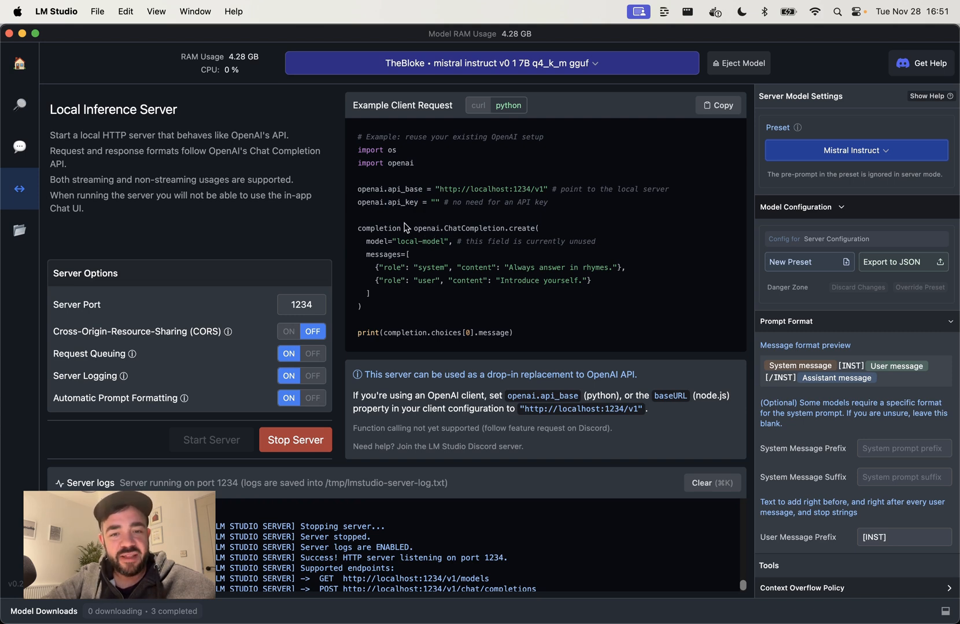
click(478, 105)
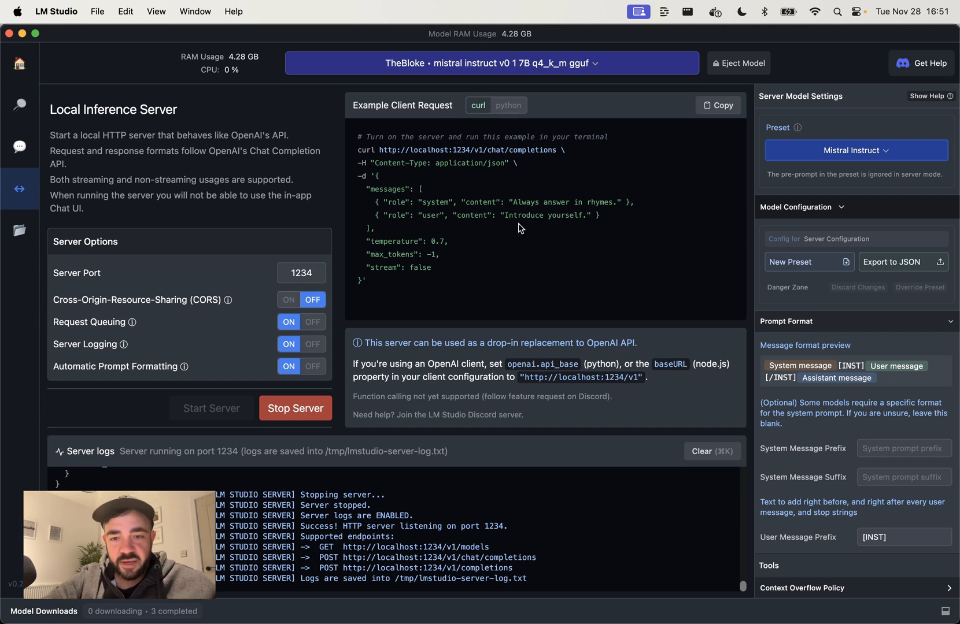
mouse_move(294, 257)
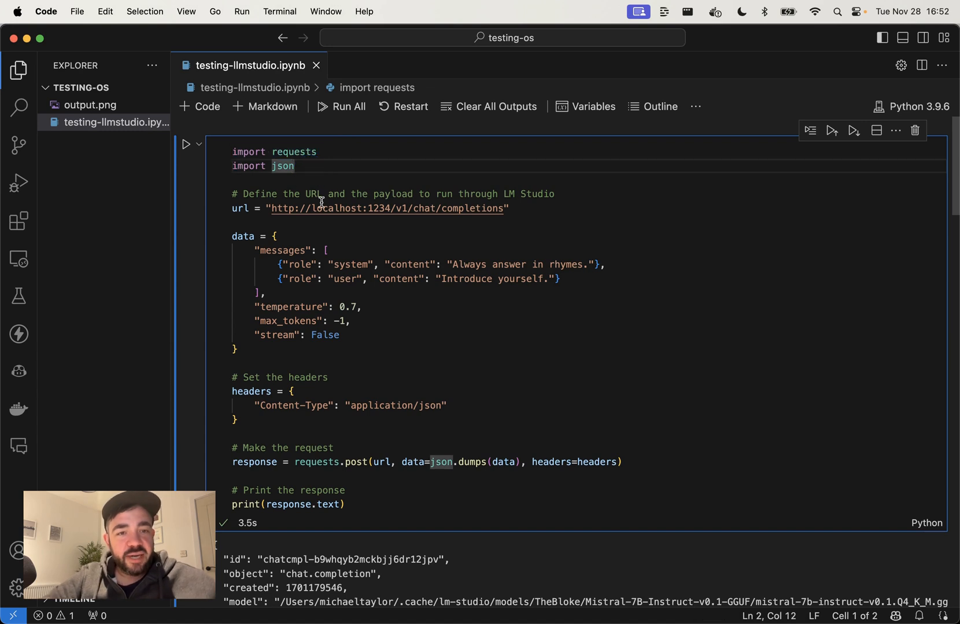
Step: Review the request cell's localhost:1234 URL and payload before rerunning it
scroll(down, 3)
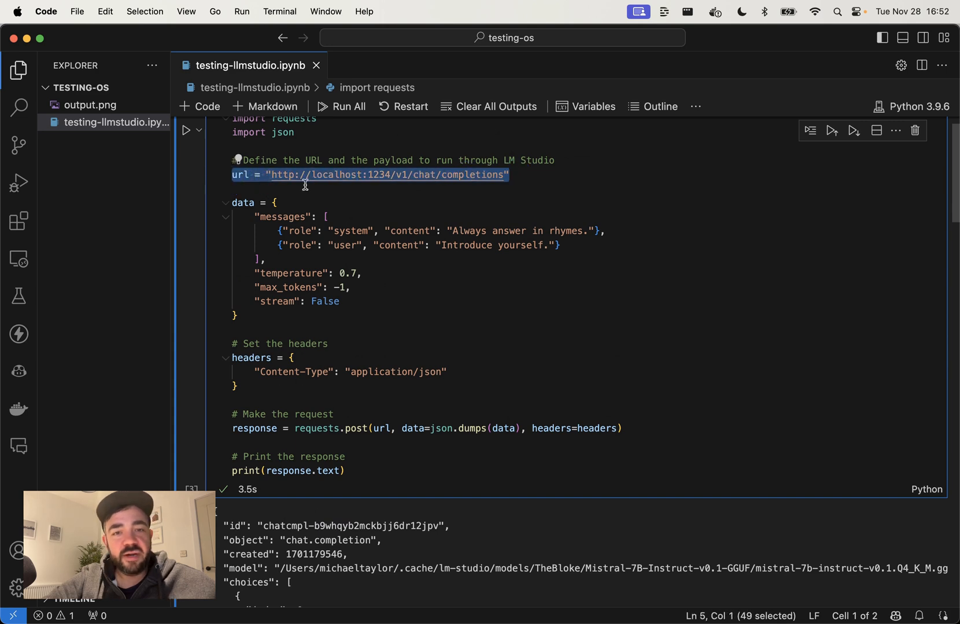
double_click(378, 174)
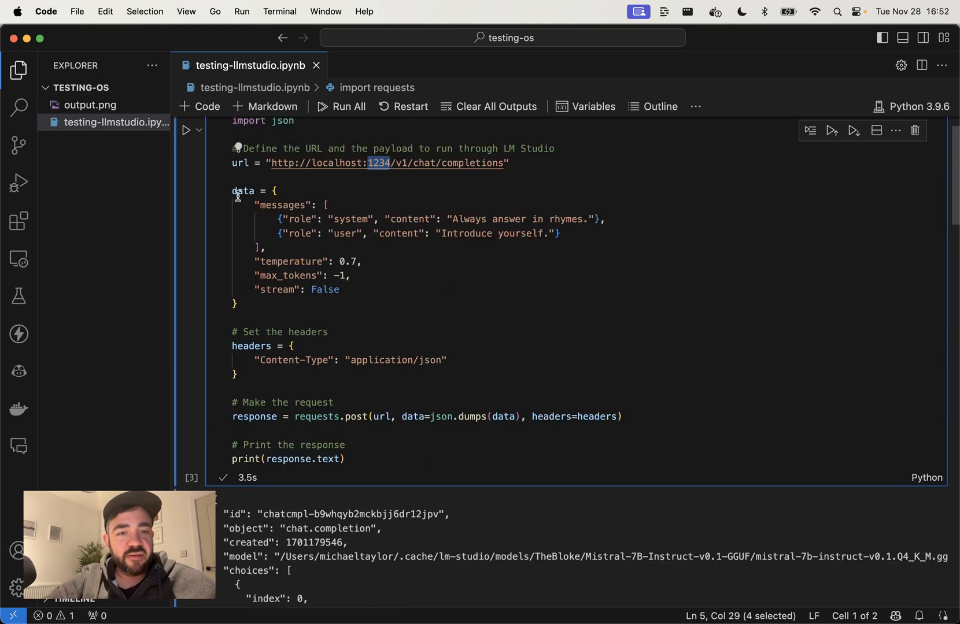
drag(232, 191, 238, 304)
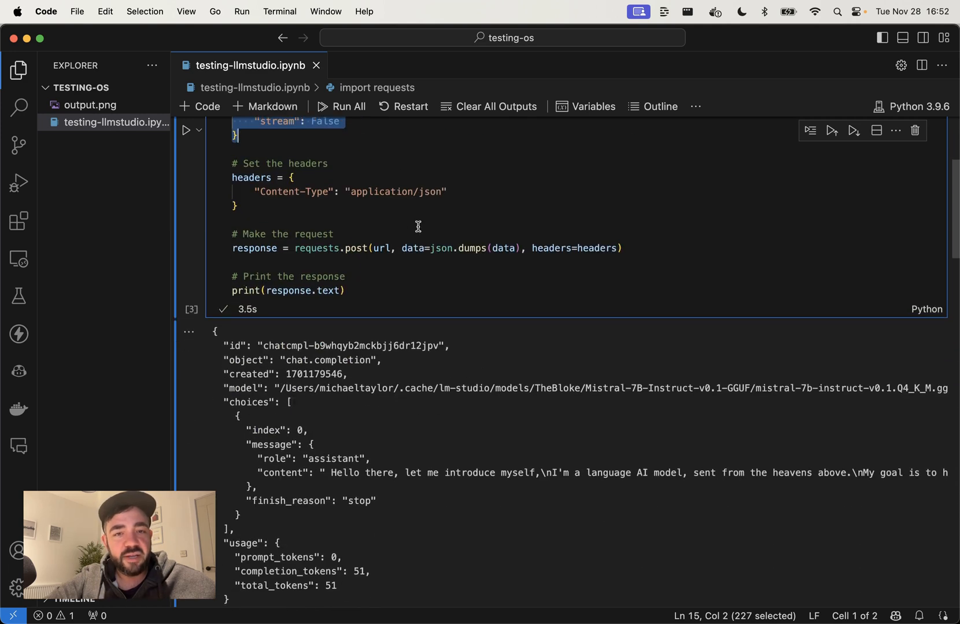
click(345, 290)
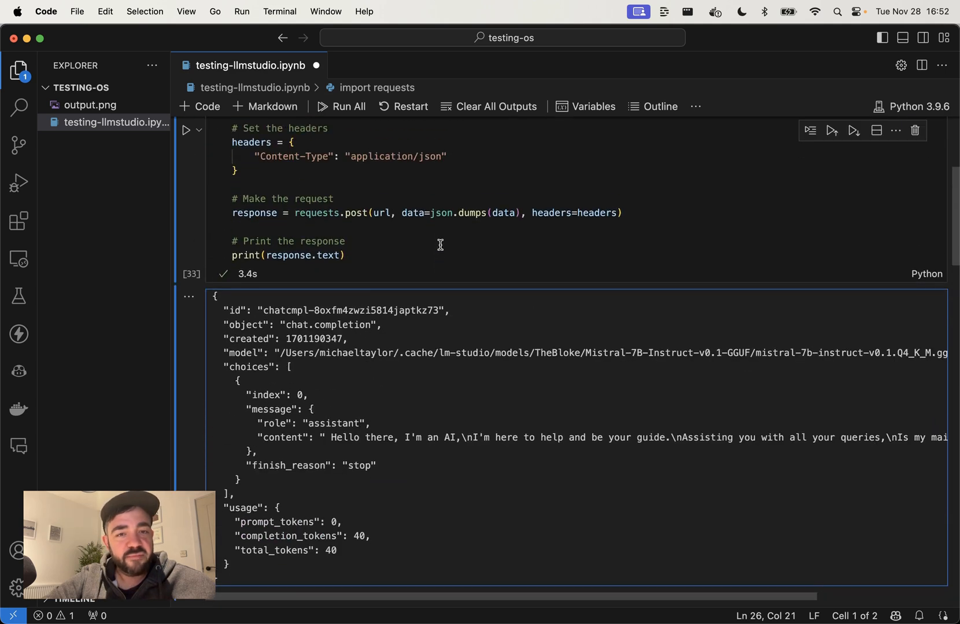
scroll(down, 3)
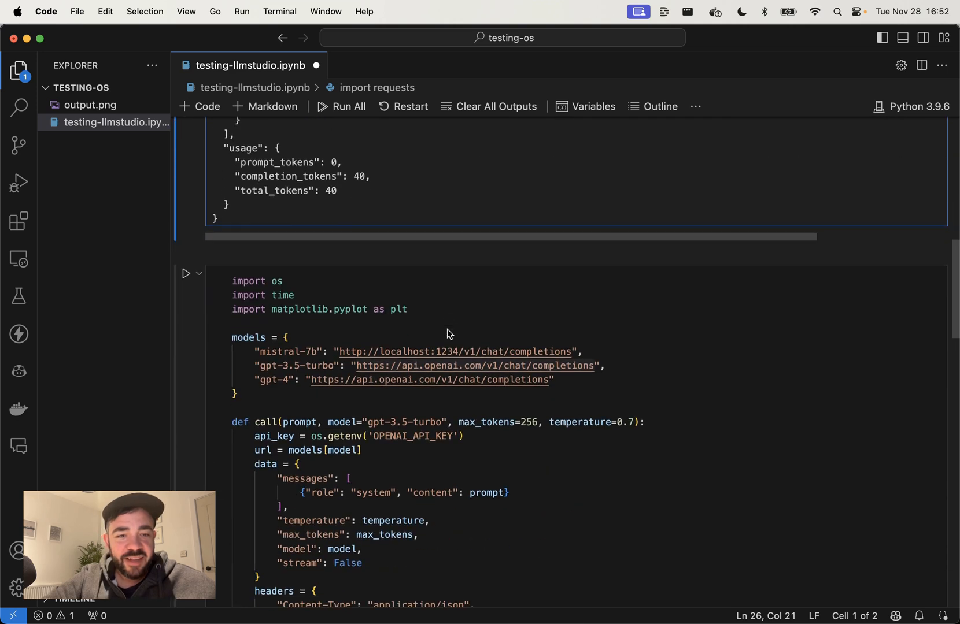
scroll(down, 3)
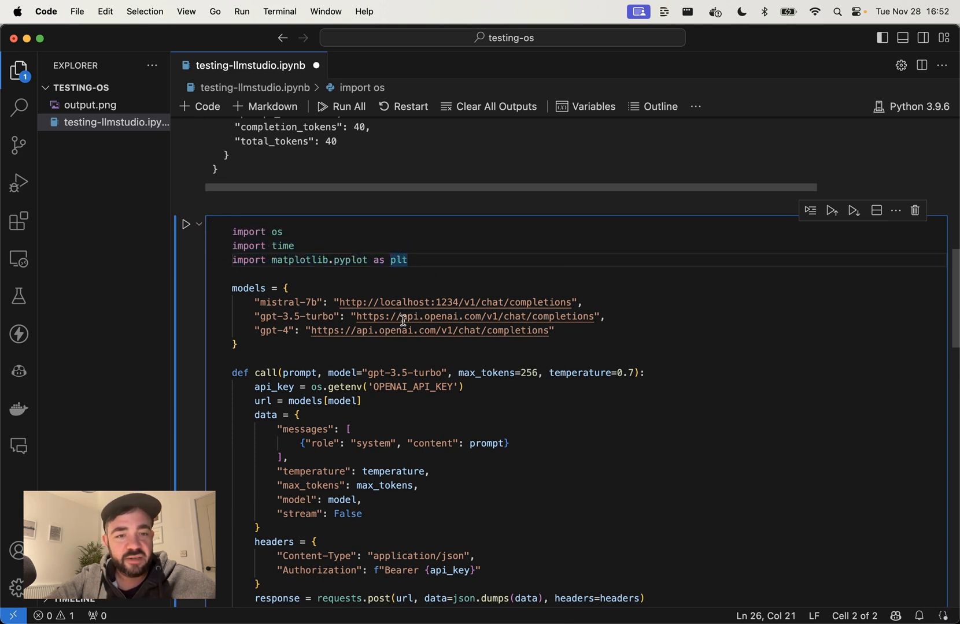
scroll(down, 3)
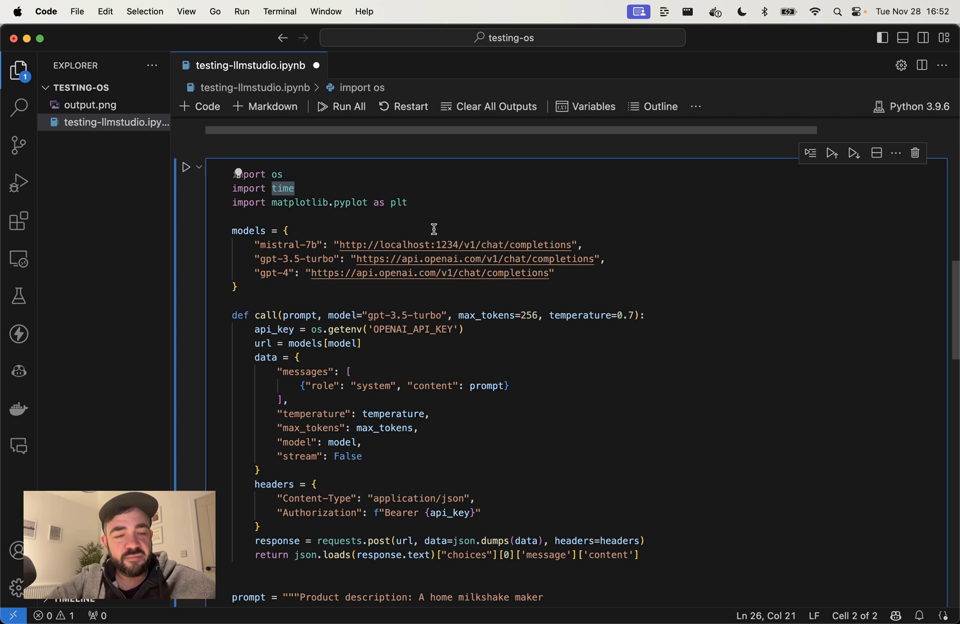
click(318, 203)
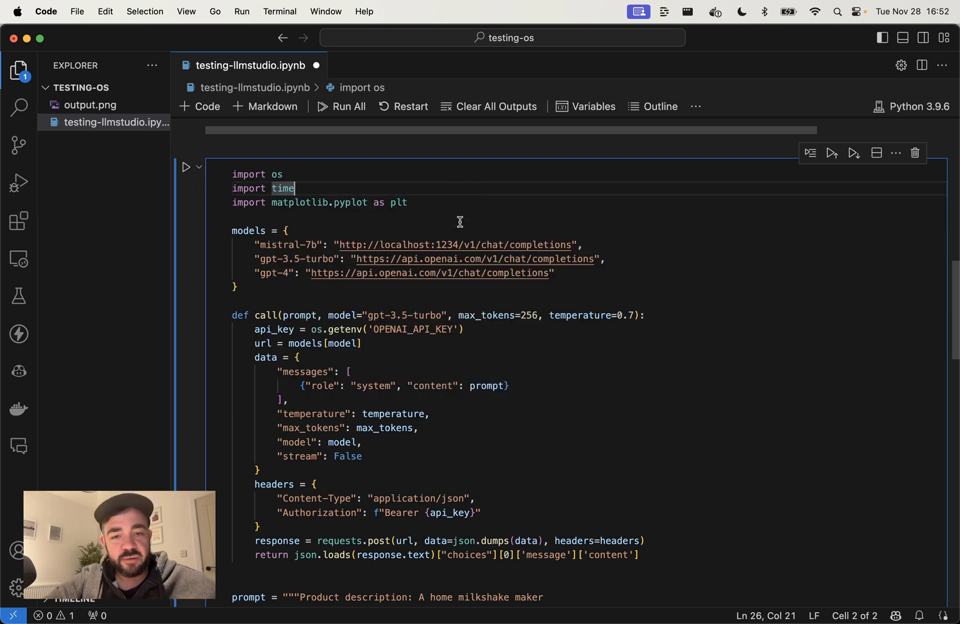
scroll(down, 3)
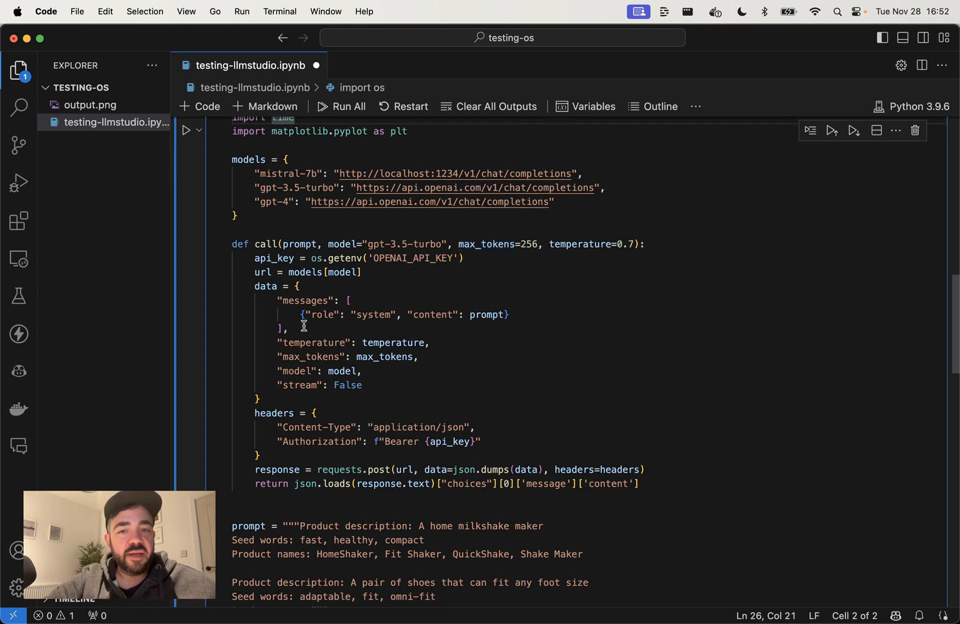
click(263, 174)
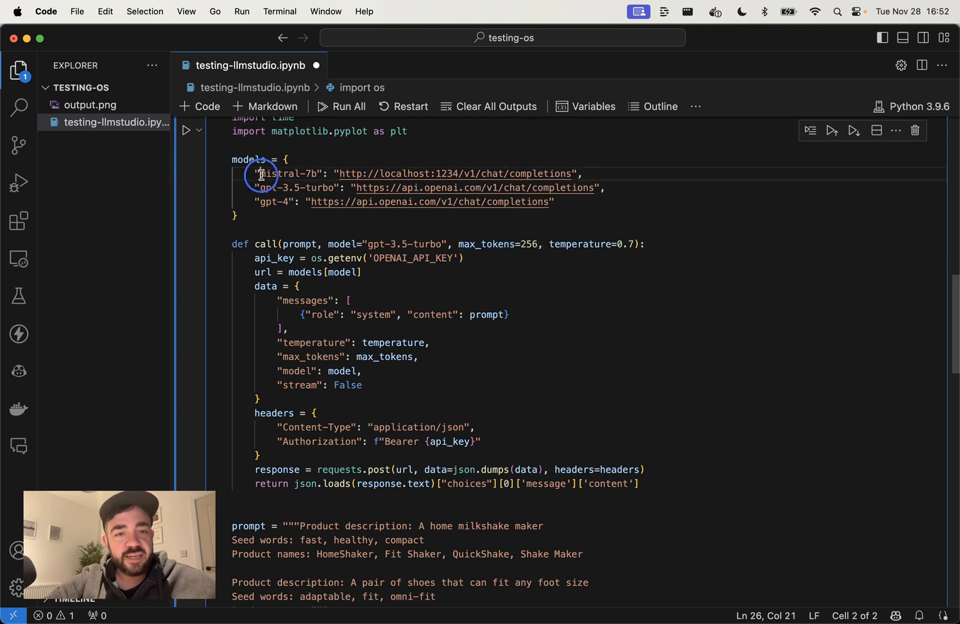
double_click(288, 173)
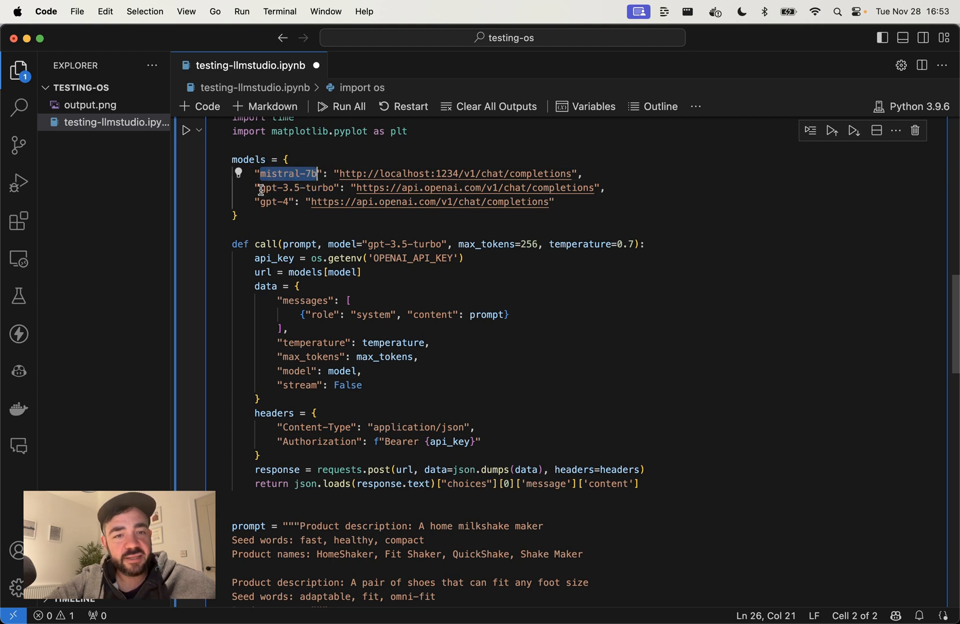
double_click(296, 189)
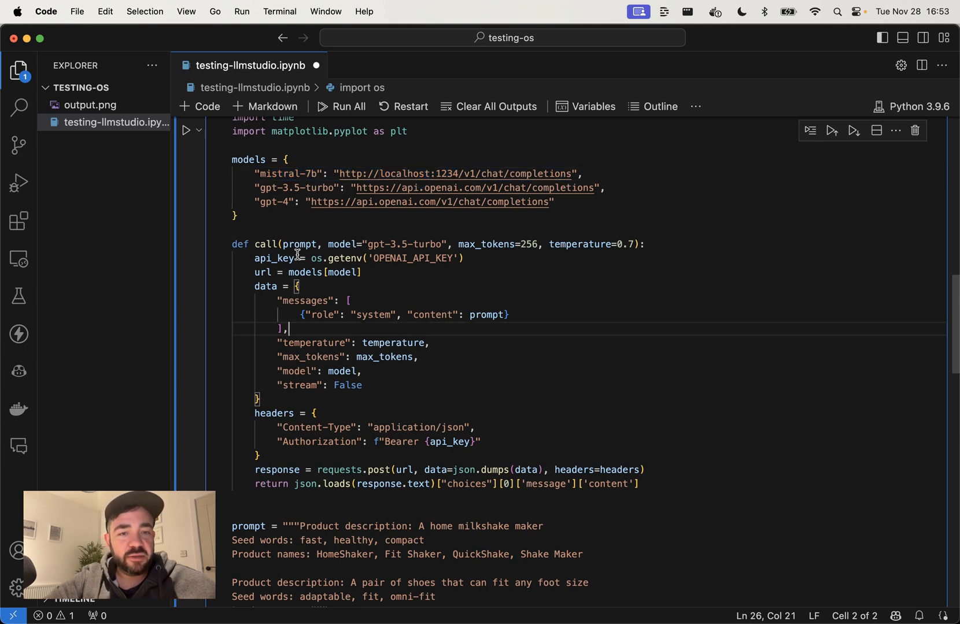
double_click(395, 244)
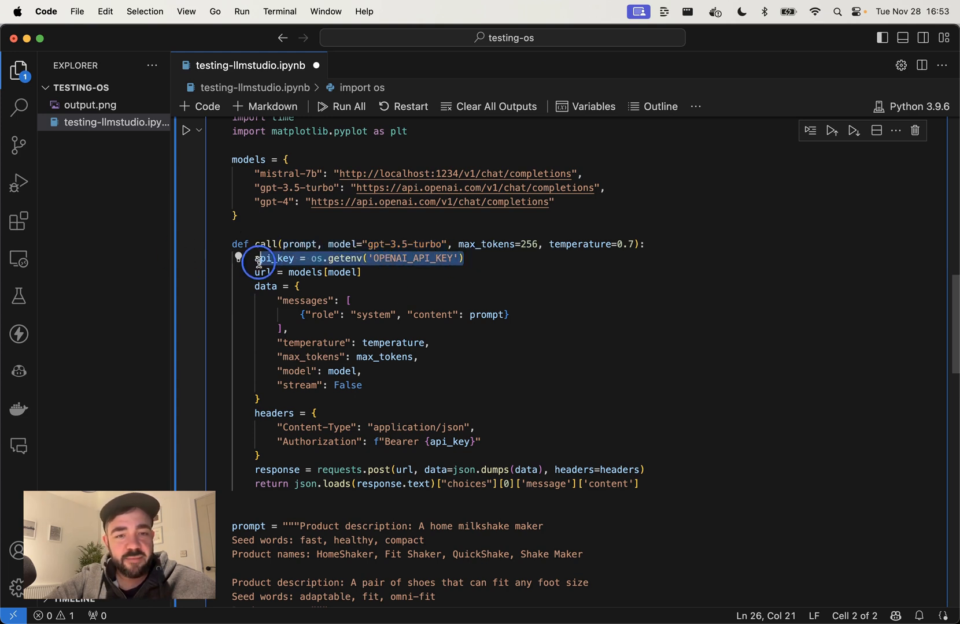
scroll(down, 3)
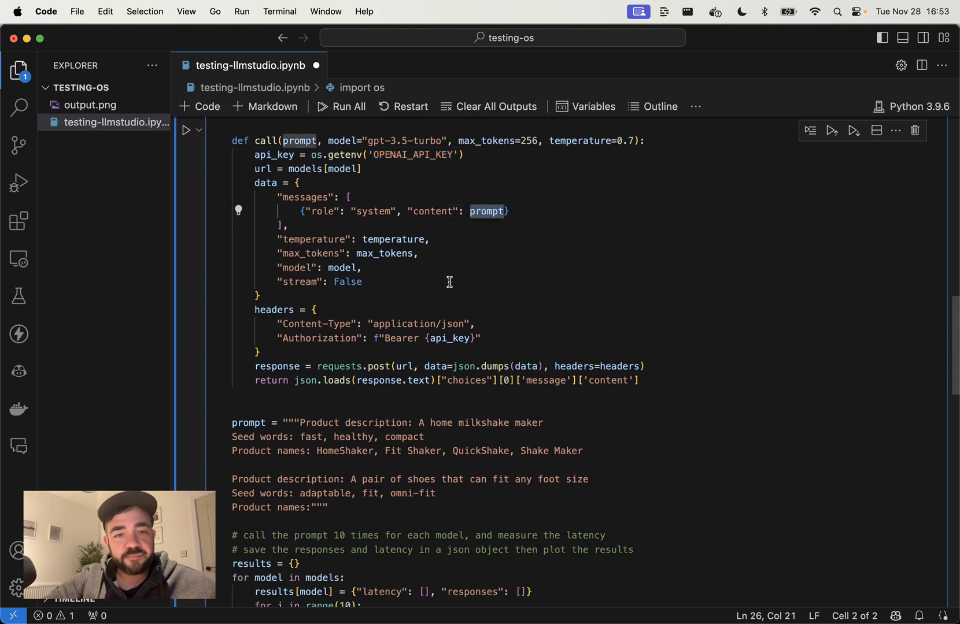
mouse_move(343, 231)
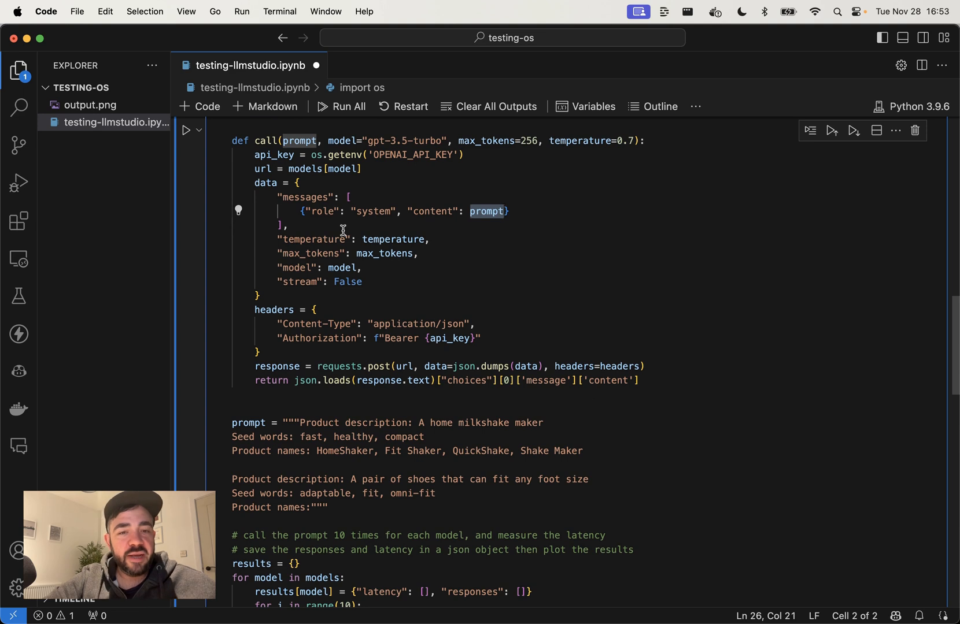
mouse_move(367, 334)
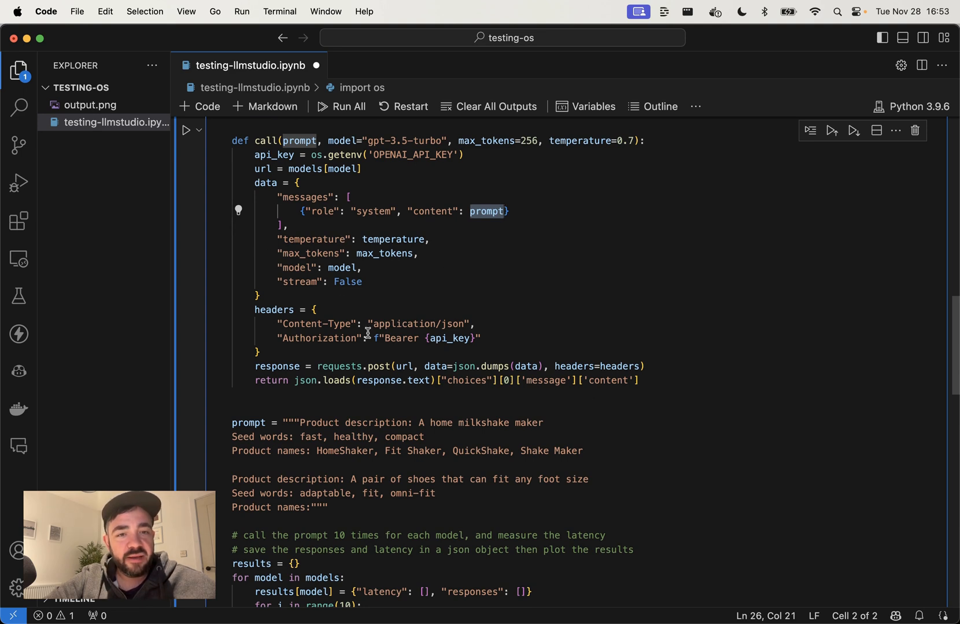
scroll(down, 3)
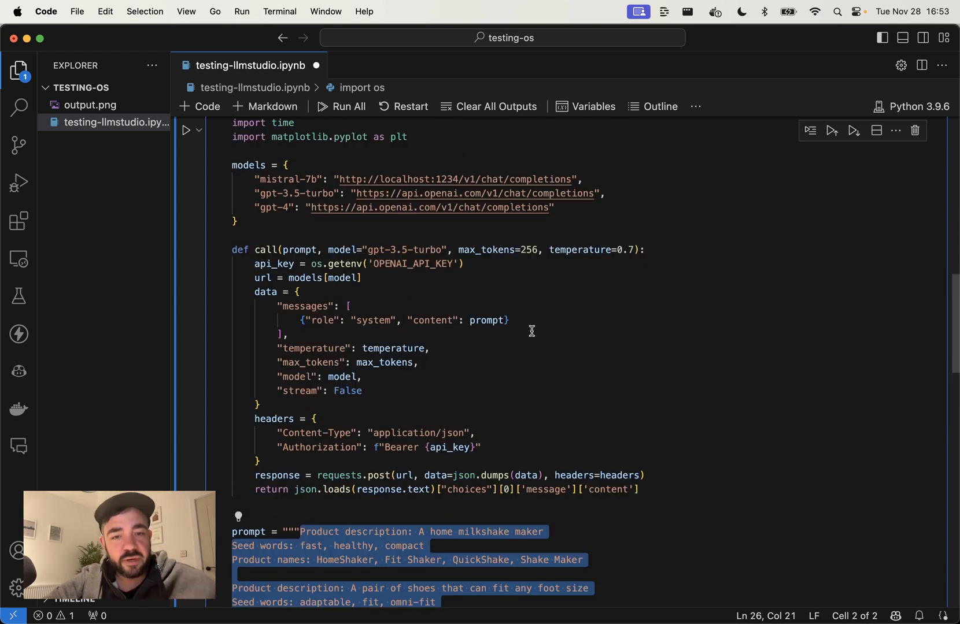
Step: Add a 'You are a helpful assistant.' system message above the user prompt in call()
text(user)
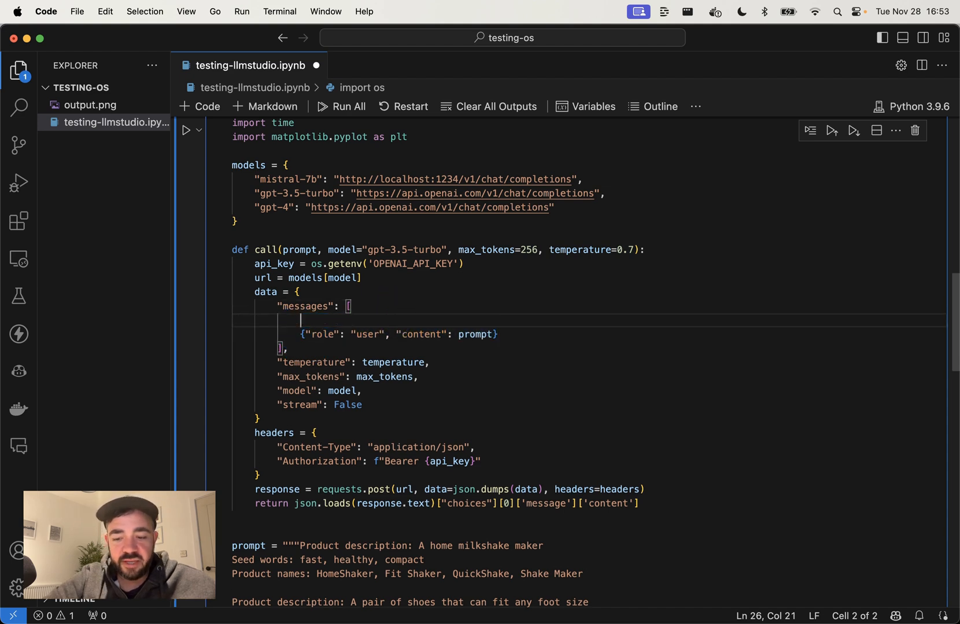
text({"role": "user", "content": "prompt"},)
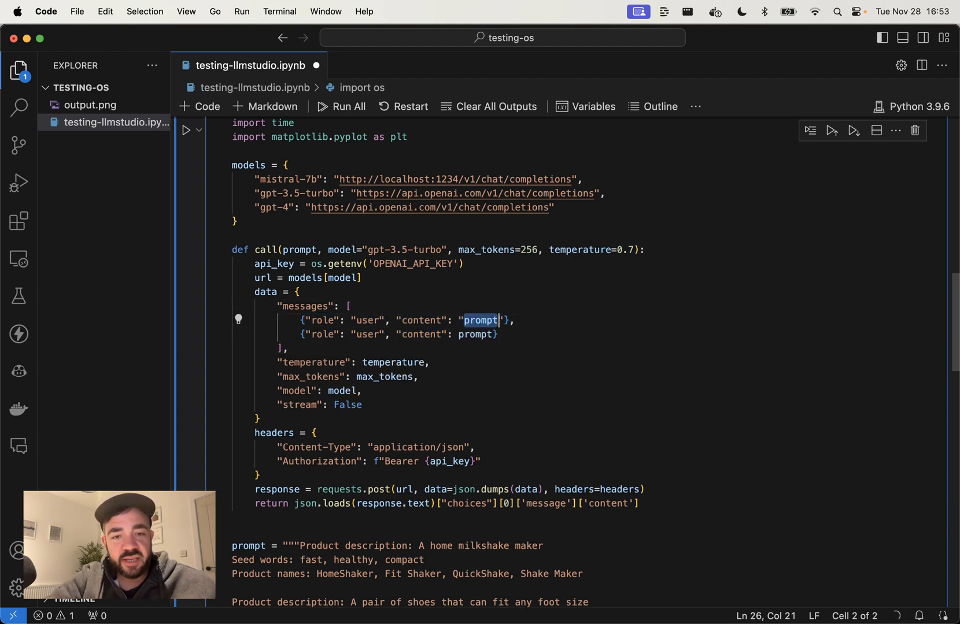
text(suy)
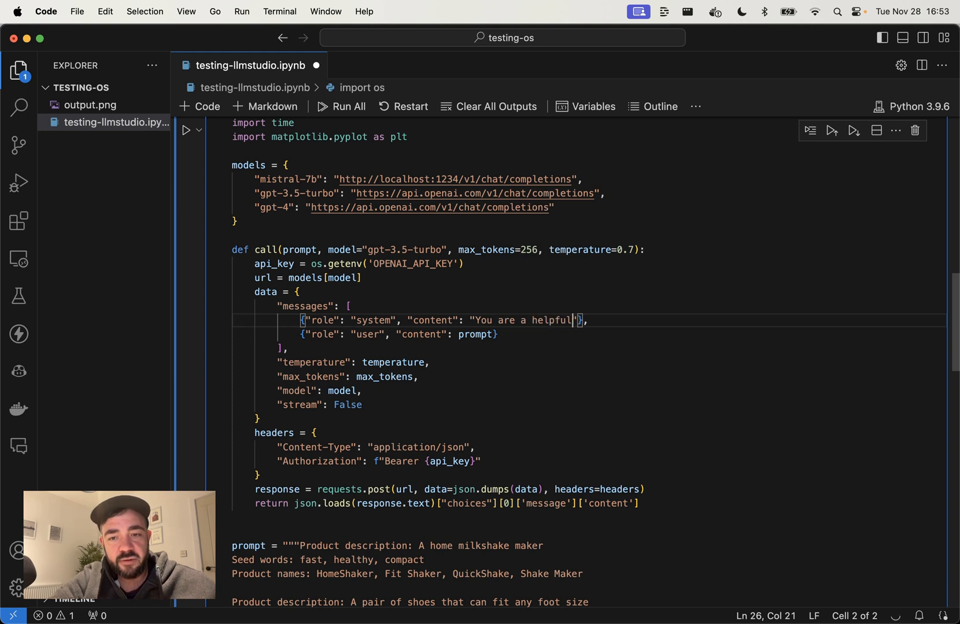
text(assistant.)
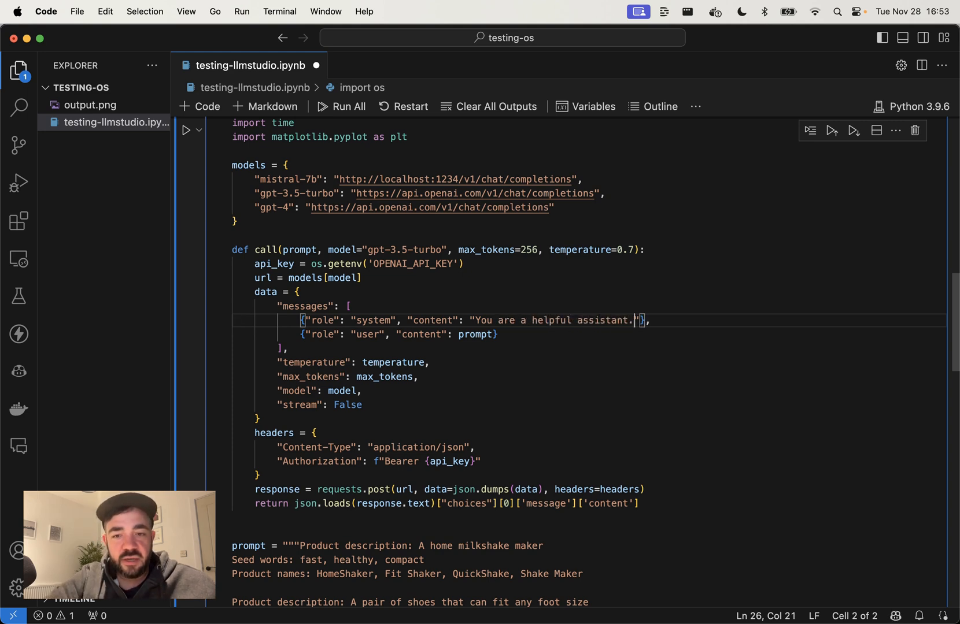
Step: Point out the prompt in the user message and the temperature parameter
scroll(down, 3)
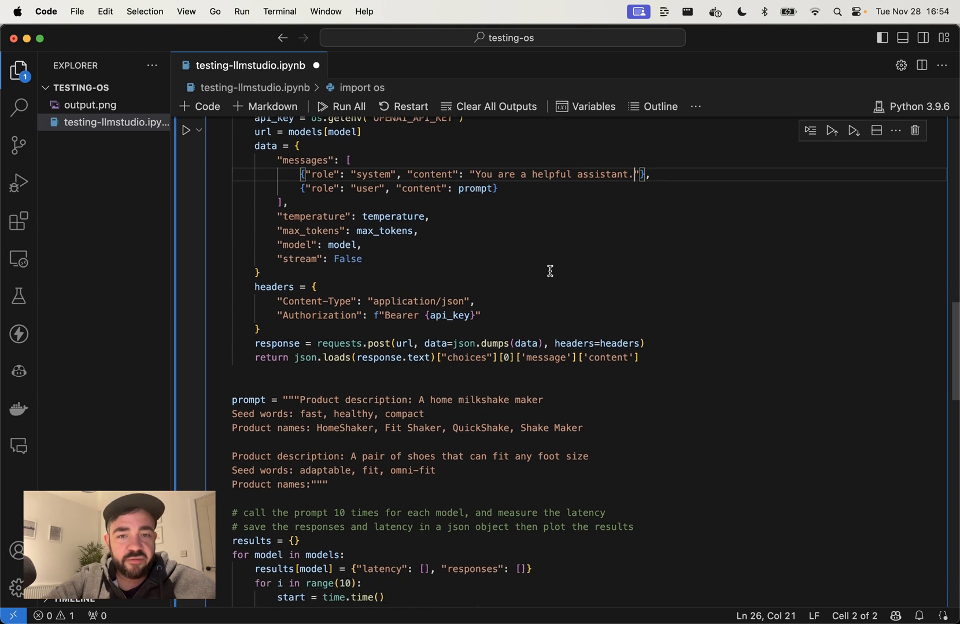
double_click(475, 189)
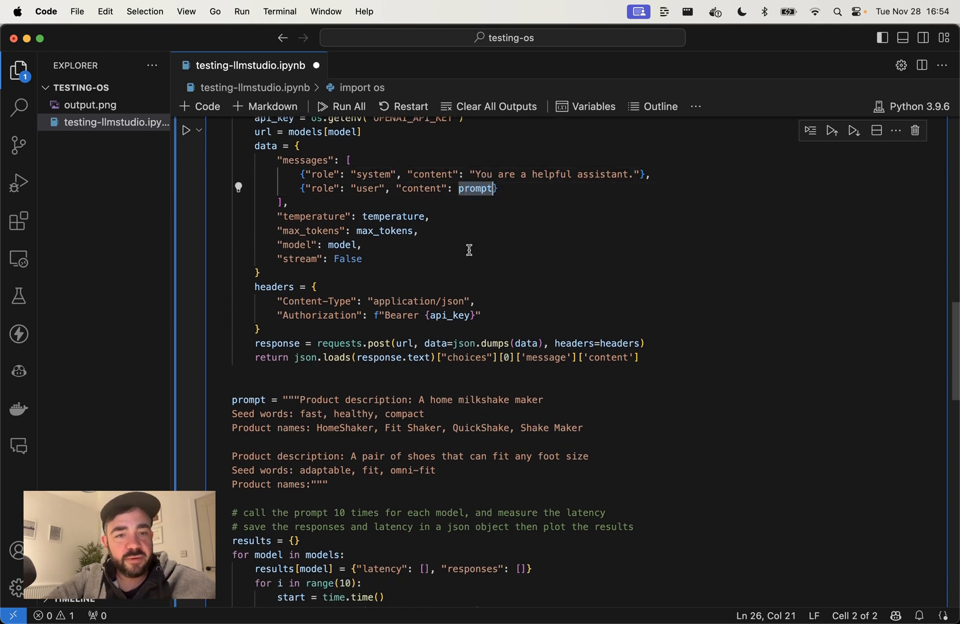
double_click(393, 216)
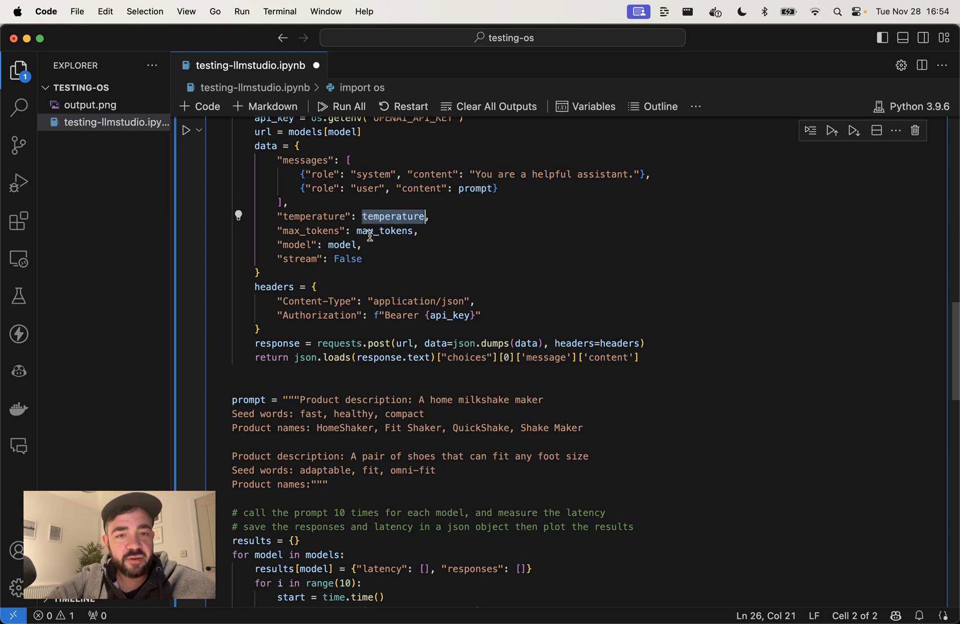
scroll(down, 3)
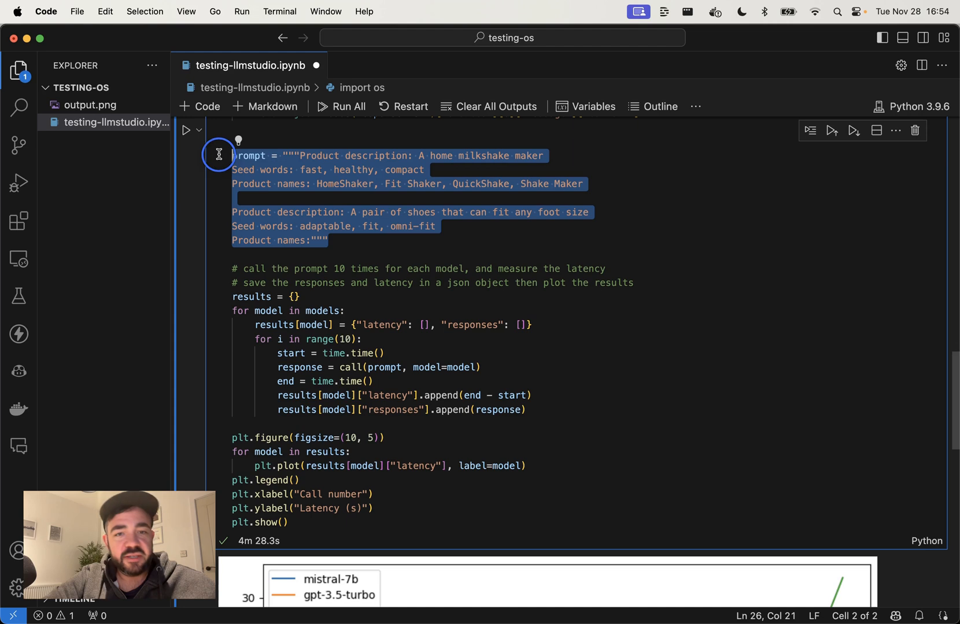
Step: Pick out the results variable and rerun the ten-call benchmark cell
click(401, 248)
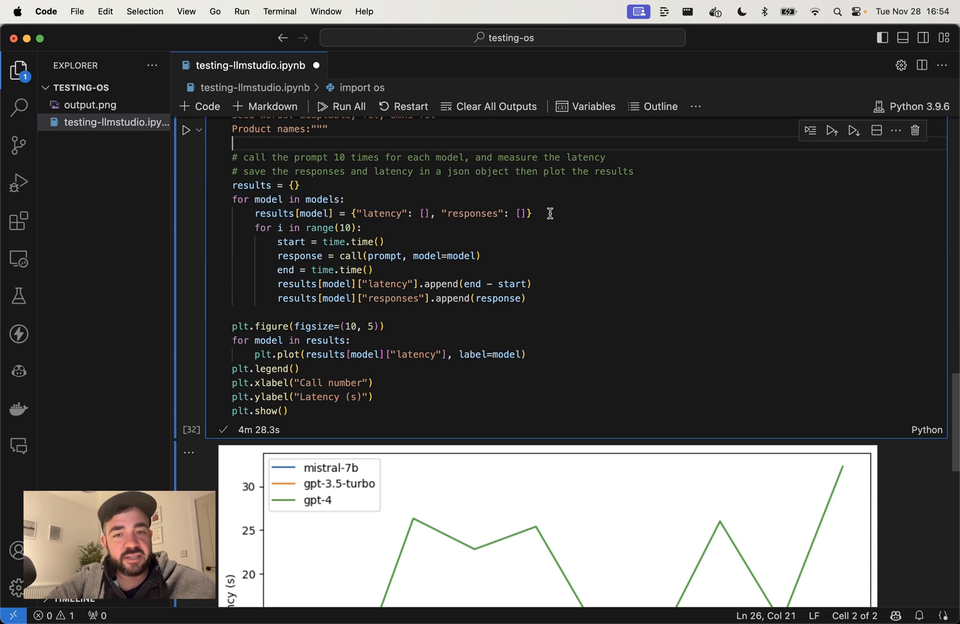
double_click(384, 214)
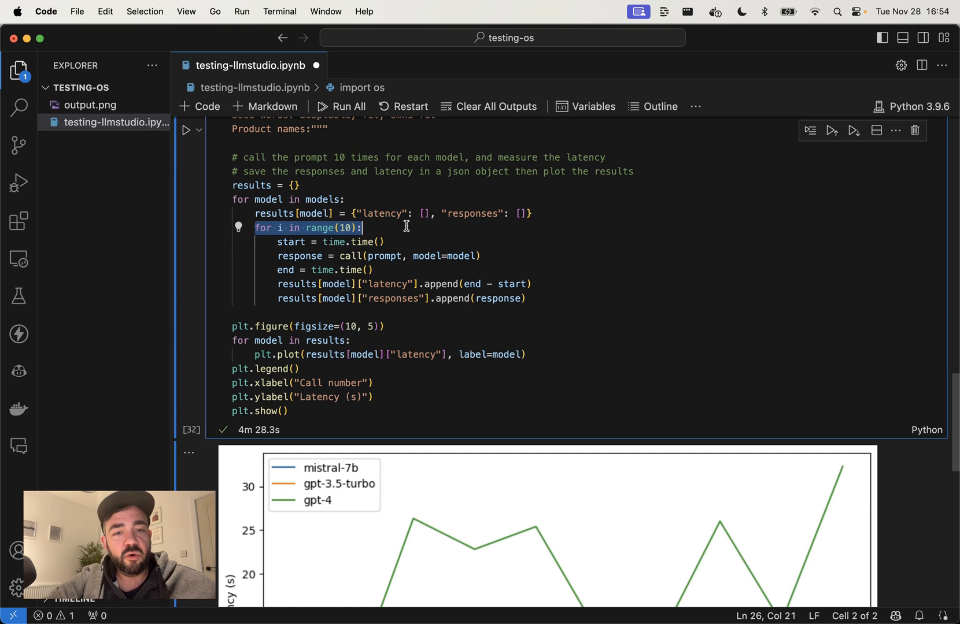
mouse_move(291, 224)
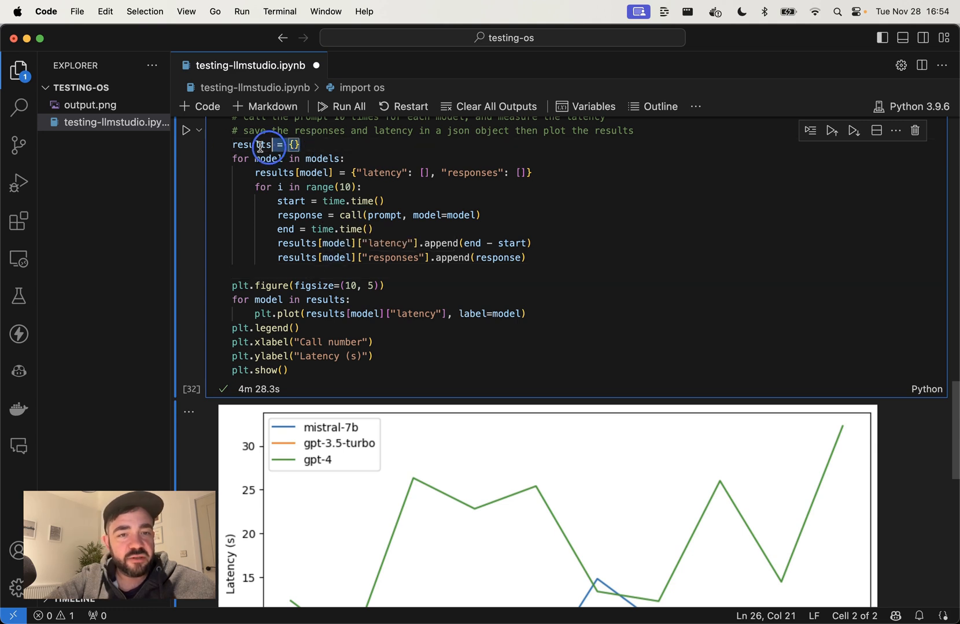
double_click(253, 144)
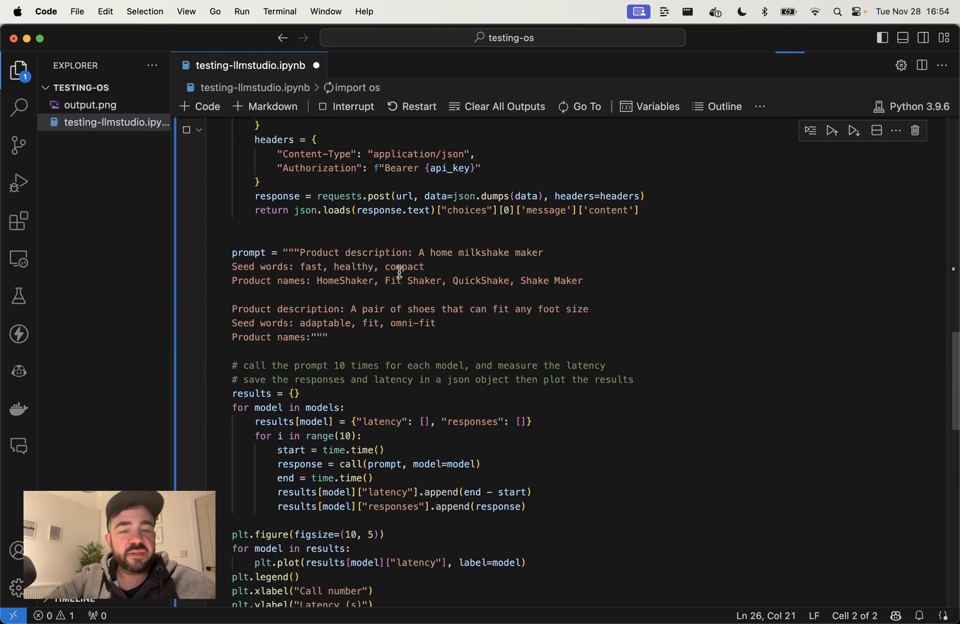
Step: Let the benchmark finish, yielding a new latency plot of roughly 1–4 seconds
click(830, 130)
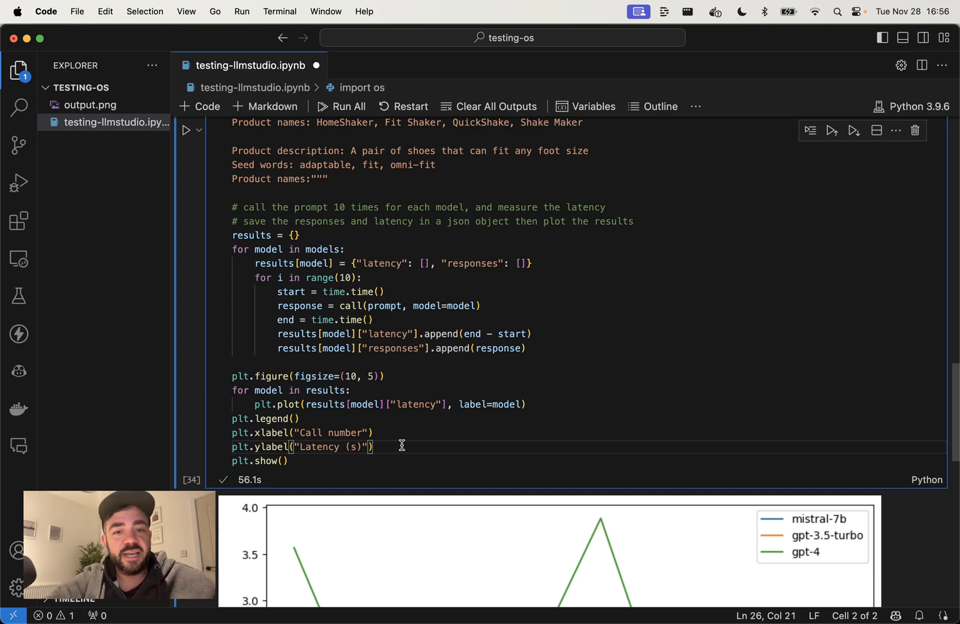
mouse_move(539, 269)
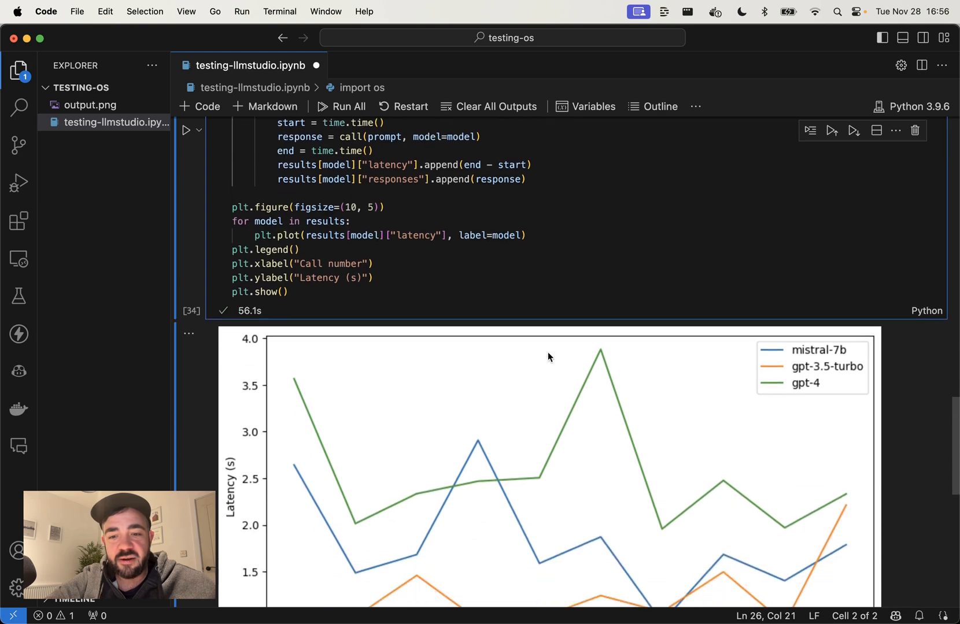
Step: Scroll through the latency chart showing gpt-3.5-turbo fastest, mistral-7b 1–3 s, gpt-4 slowest
scroll(down, 3)
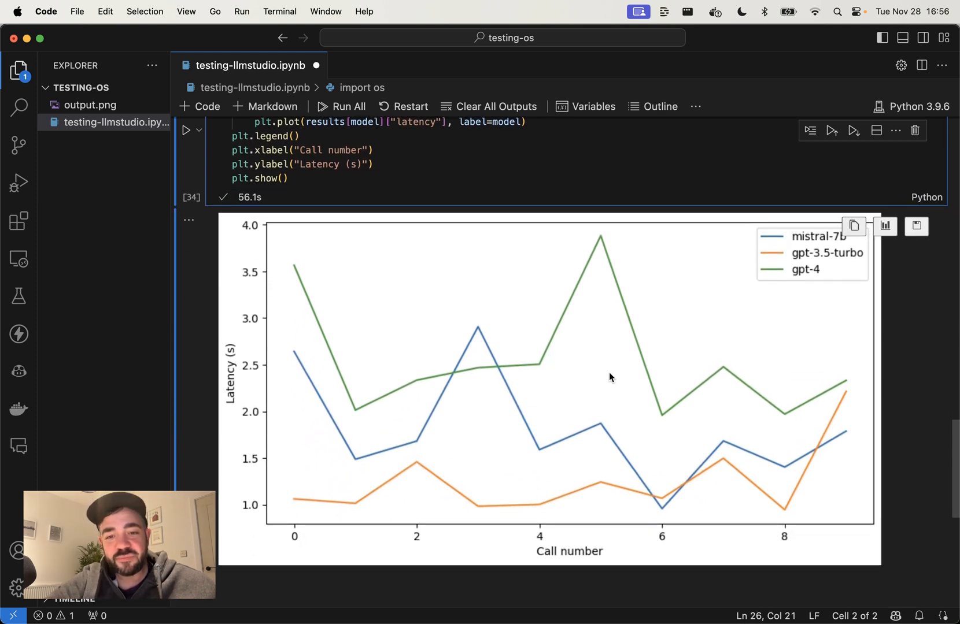
mouse_move(686, 263)
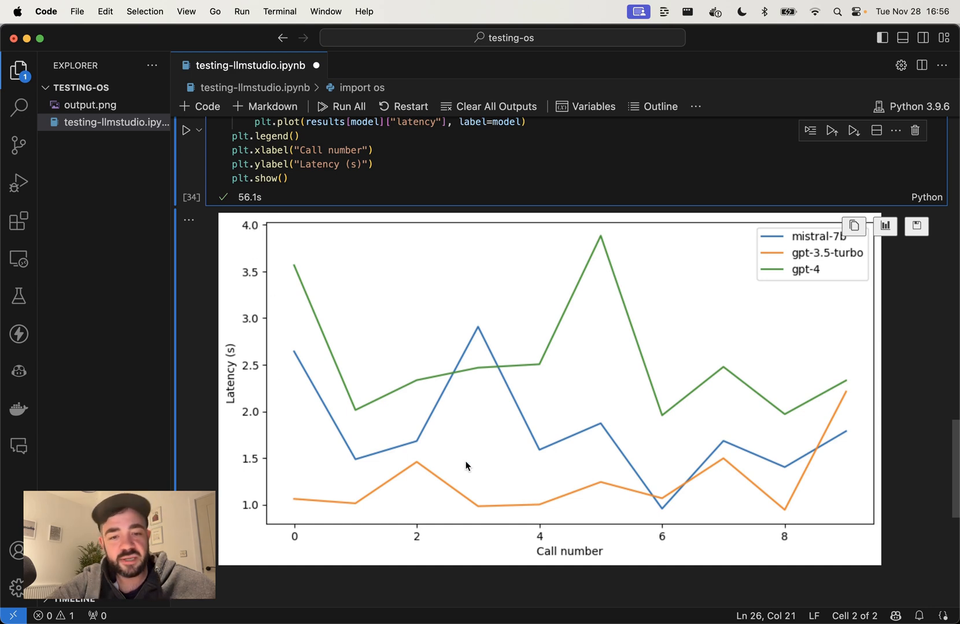
mouse_move(740, 506)
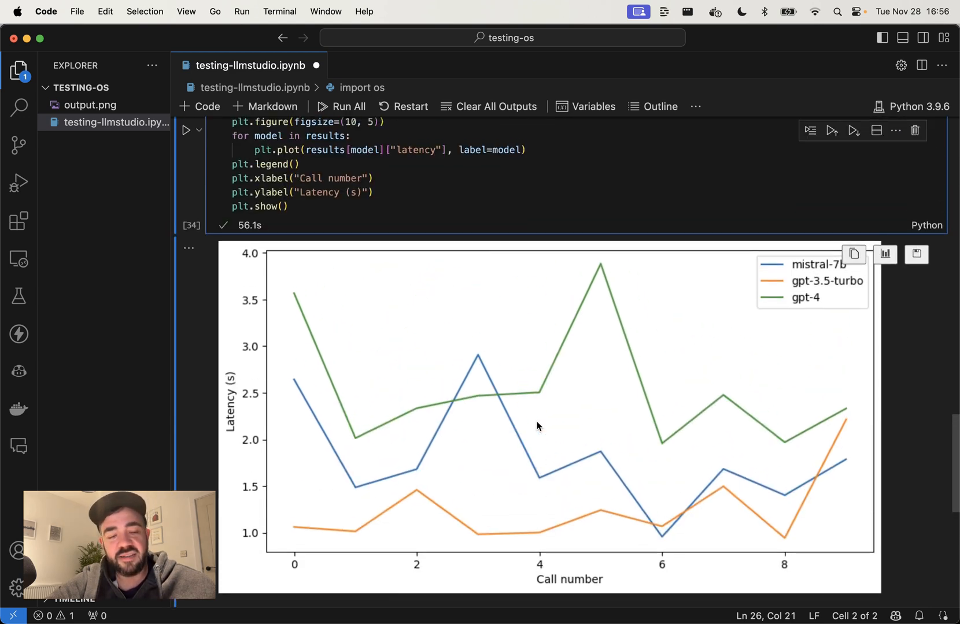
scroll(down, 3)
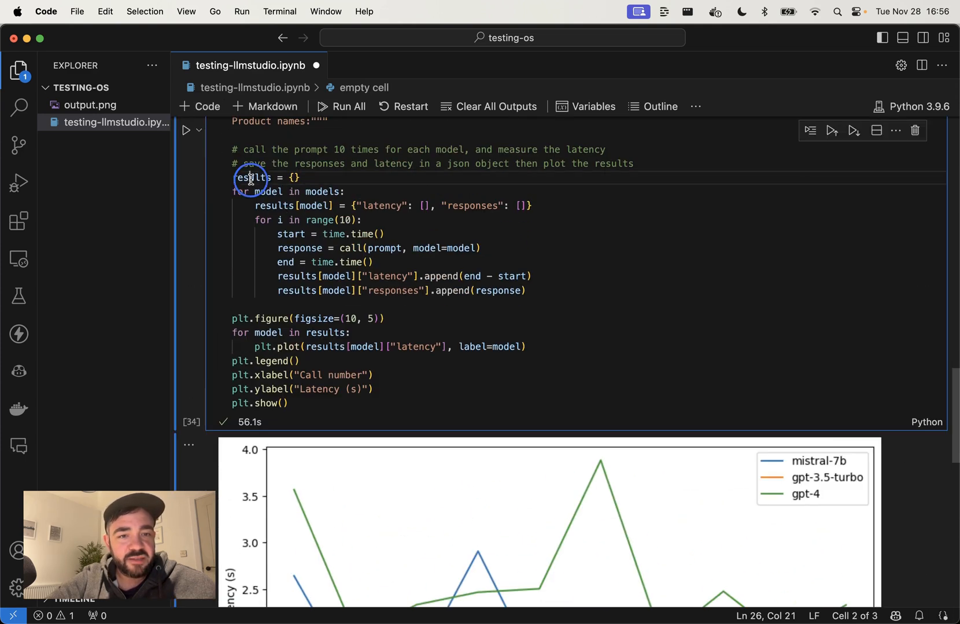
Step: Run a cell printing results and open its truncated output in full as a text editor tab
text(results)
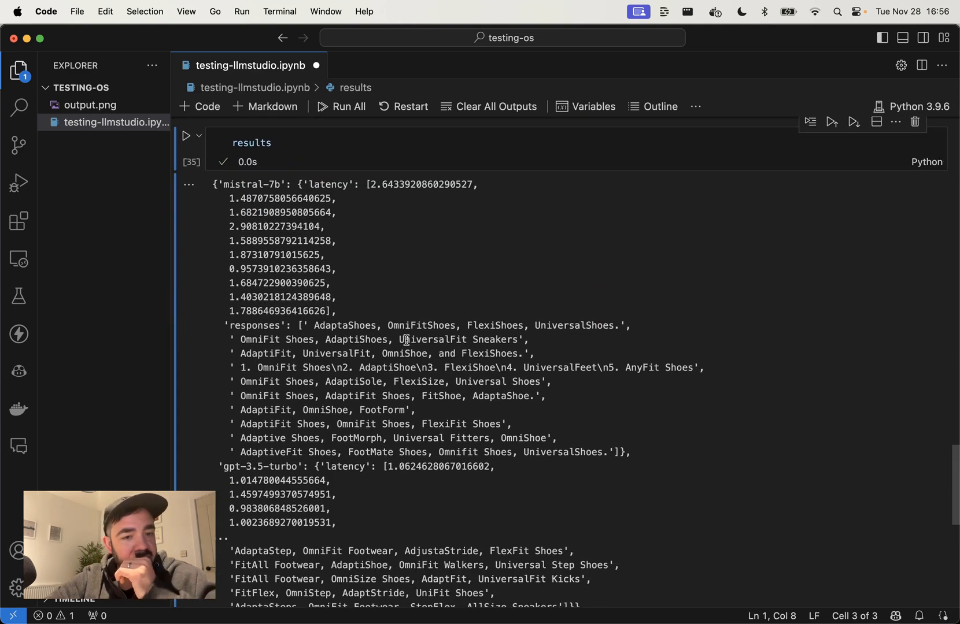
scroll(down, 3)
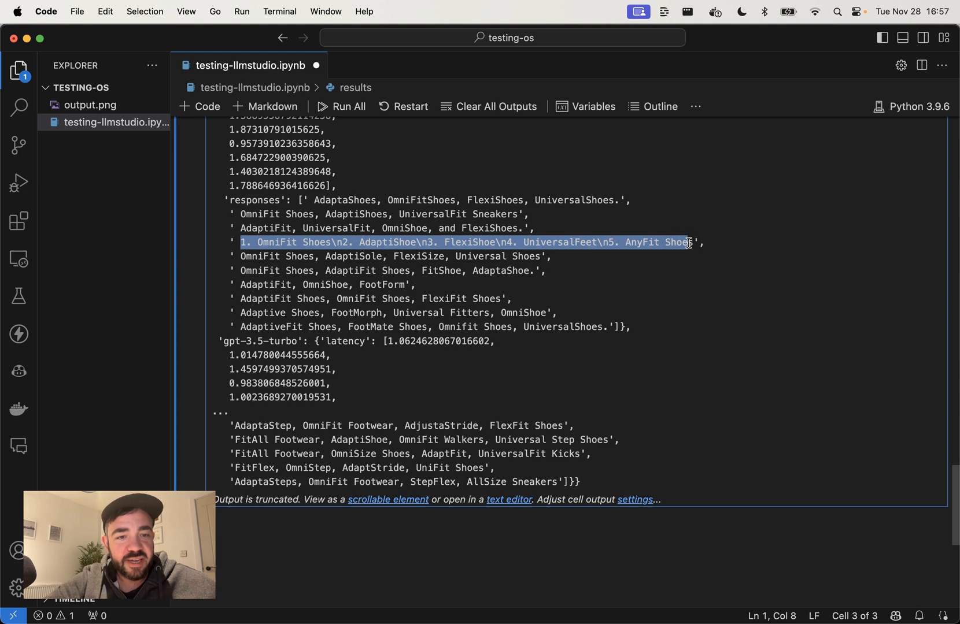
mouse_move(462, 230)
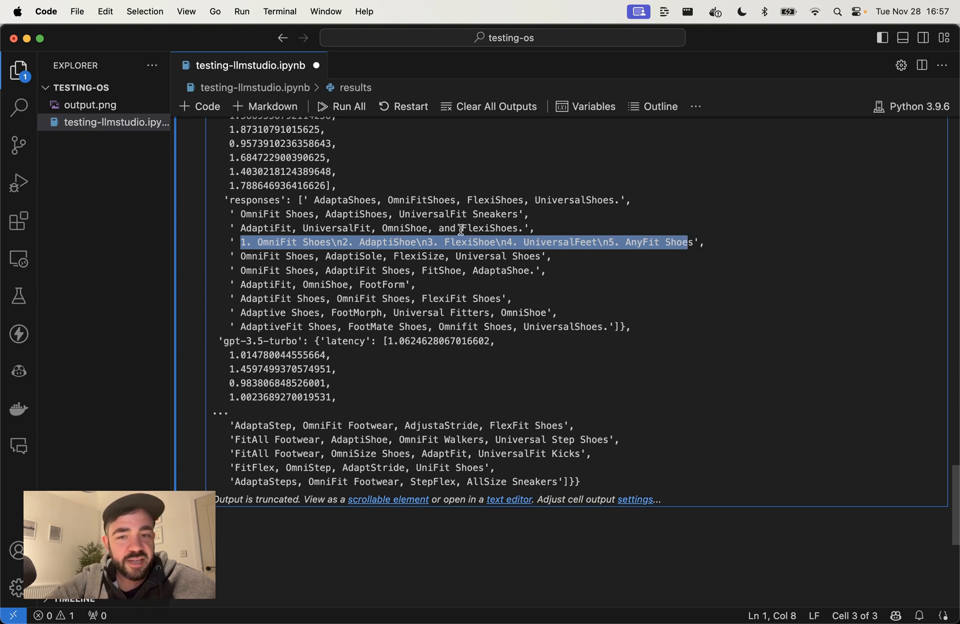
scroll(down, 3)
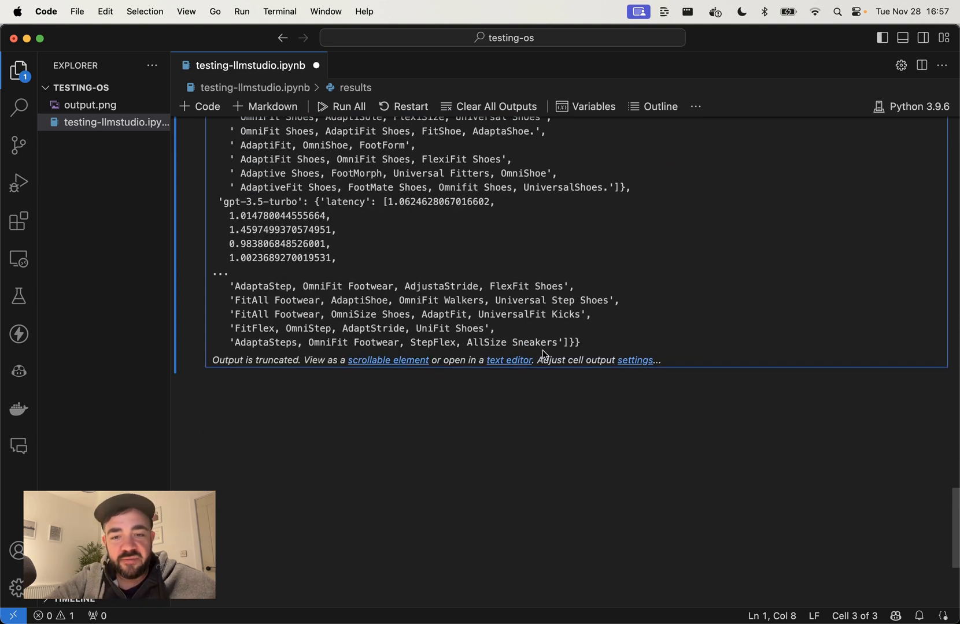
click(508, 359)
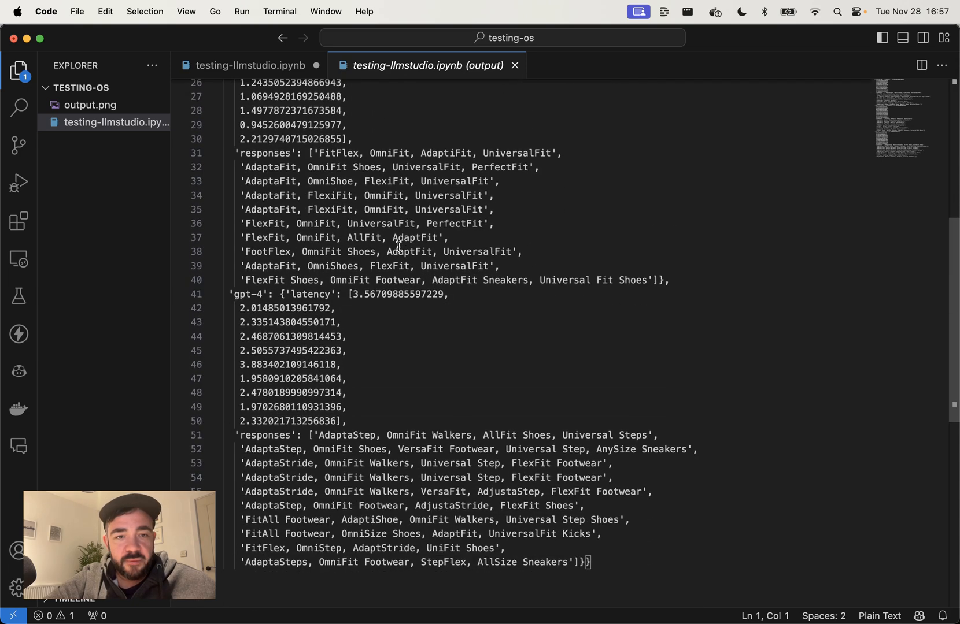
Step: Highlight repeated names: Walkers for gpt-4, AdaptaFit for gpt-3.5-turbo, FootMorph for mistral-7b
scroll(down, 3)
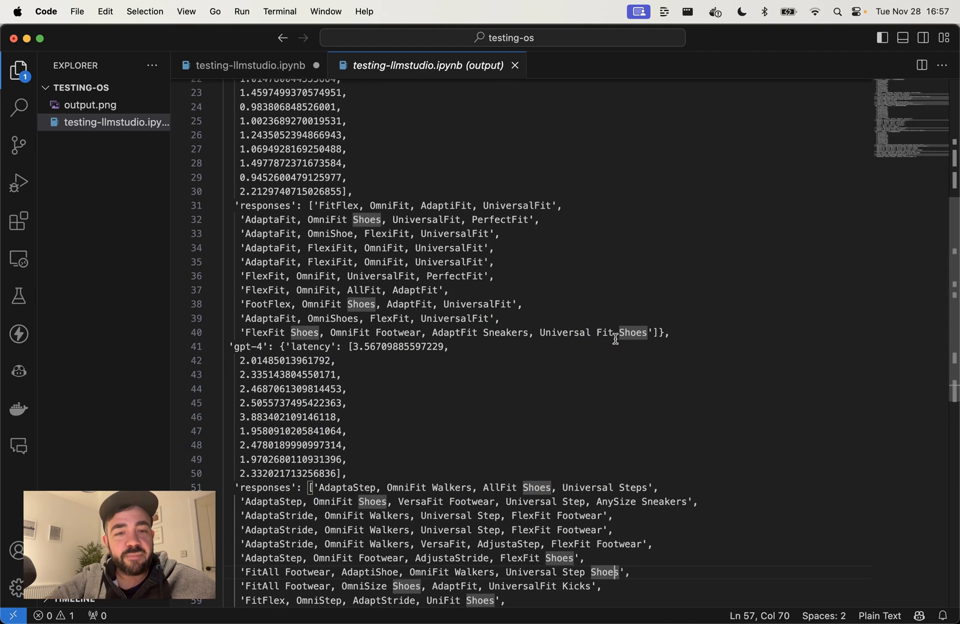
click(496, 247)
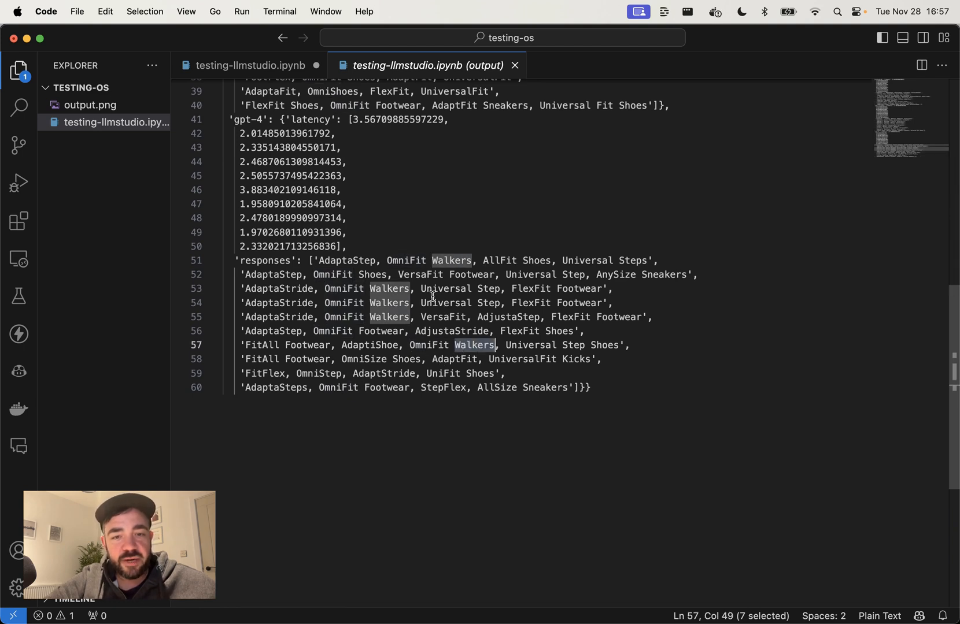
double_click(451, 260)
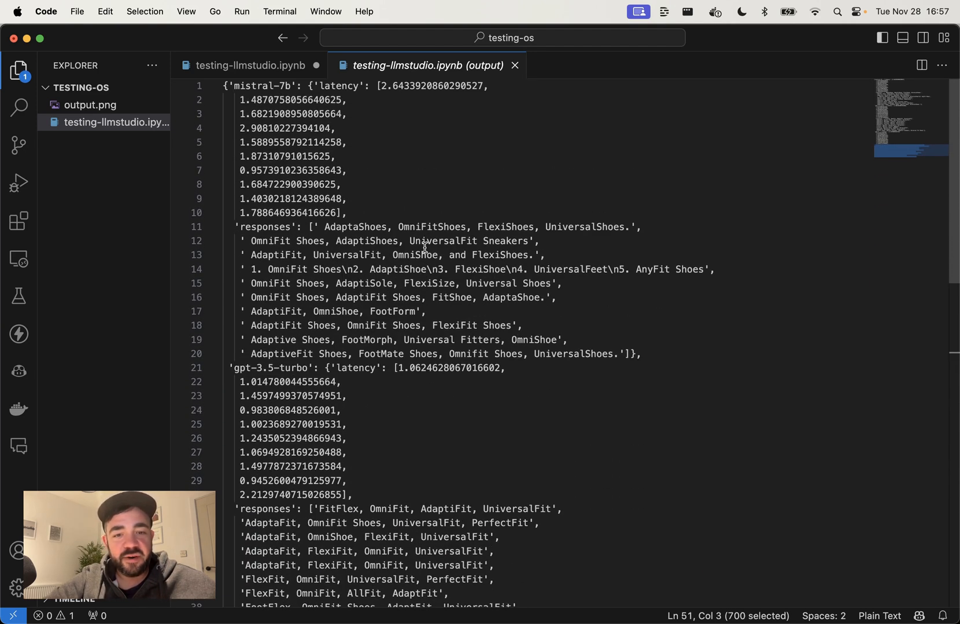
scroll(down, 3)
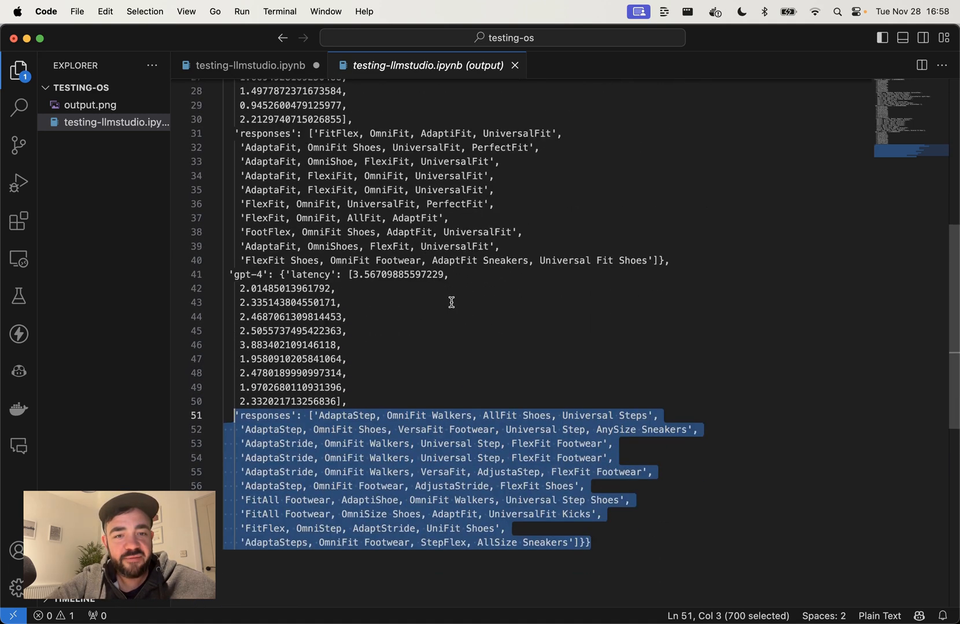
scroll(down, 3)
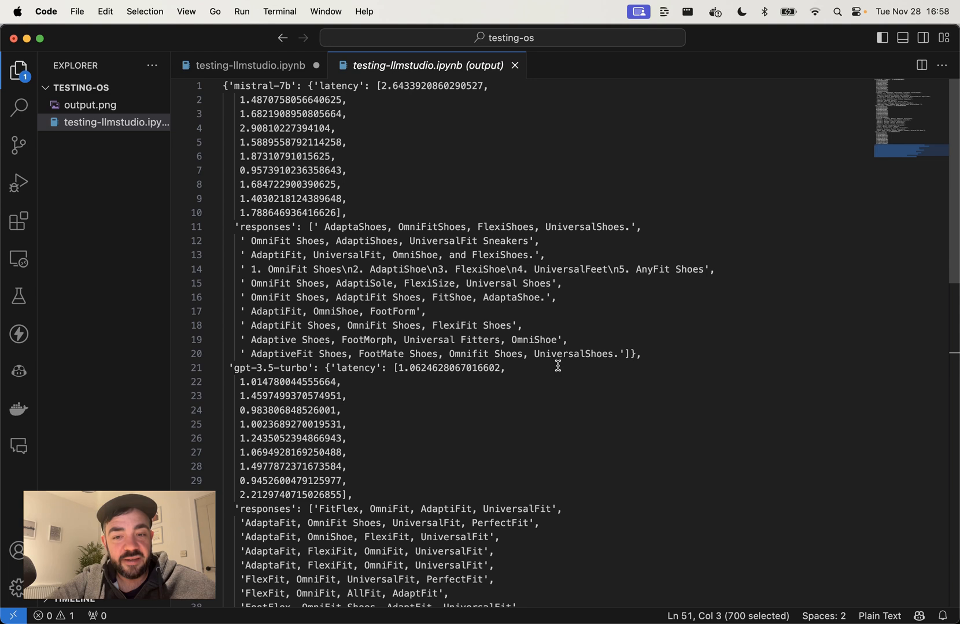
double_click(572, 353)
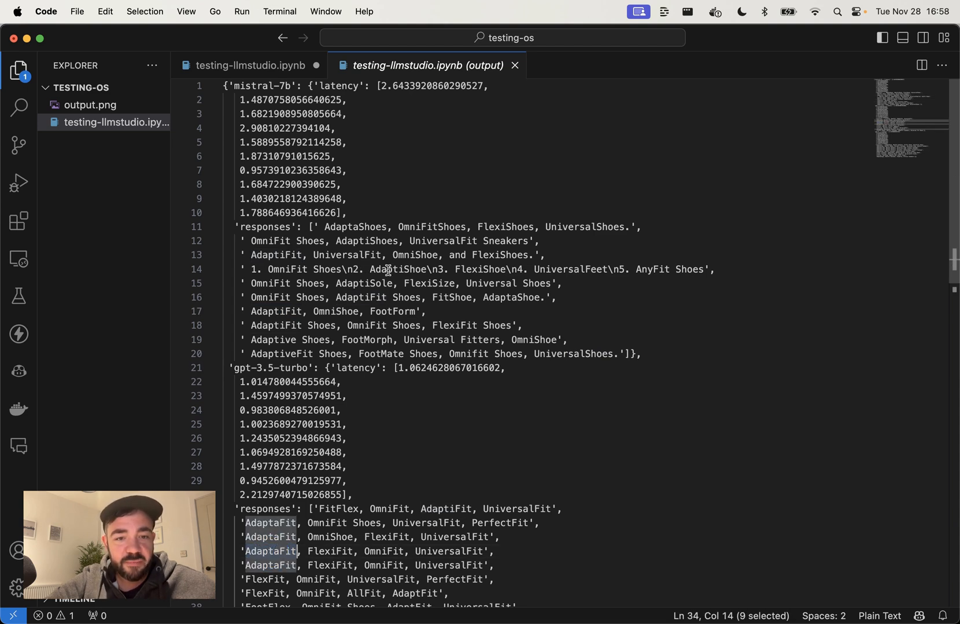
double_click(368, 340)
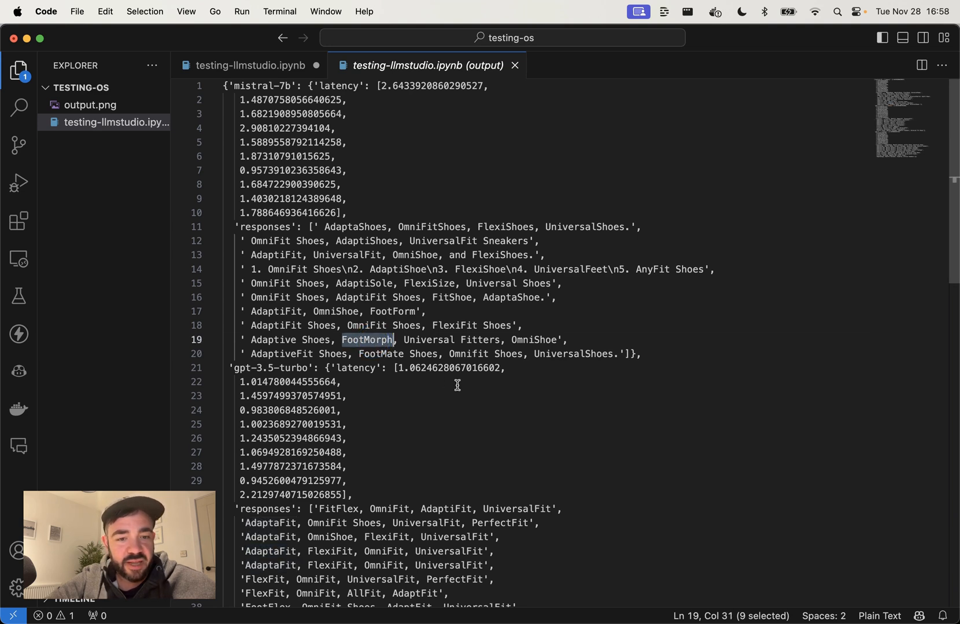
Step: Return to the testing-llmstudio.ipynb notebook tab after reviewing the full text output
scroll(down, 3)
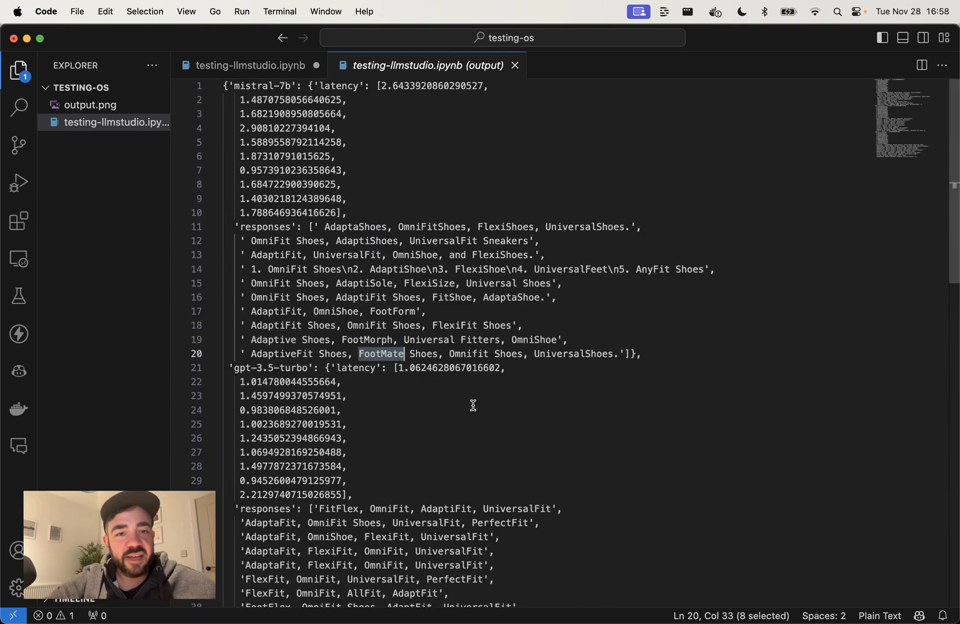
mouse_move(350, 255)
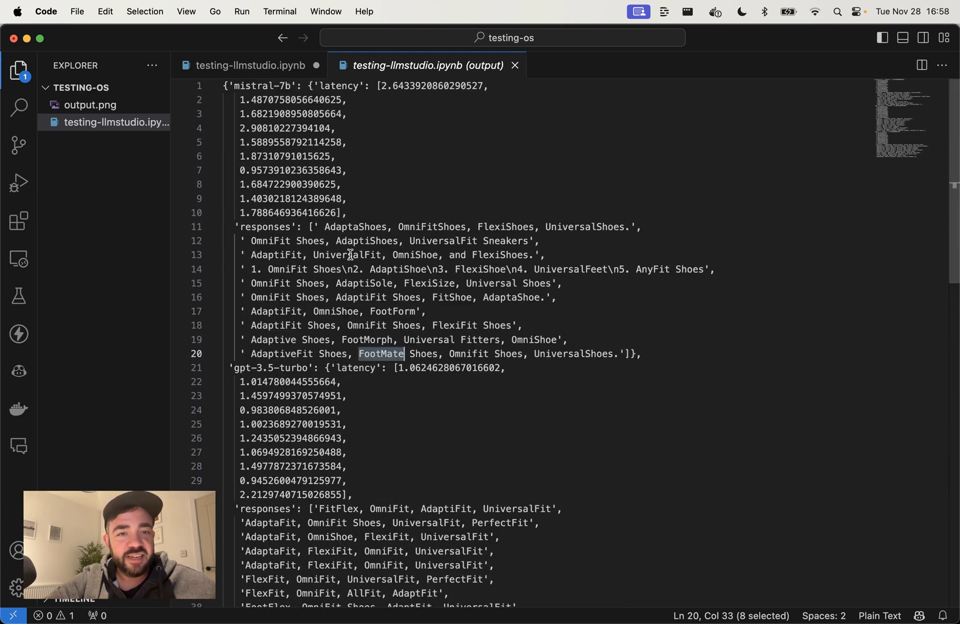
click(250, 66)
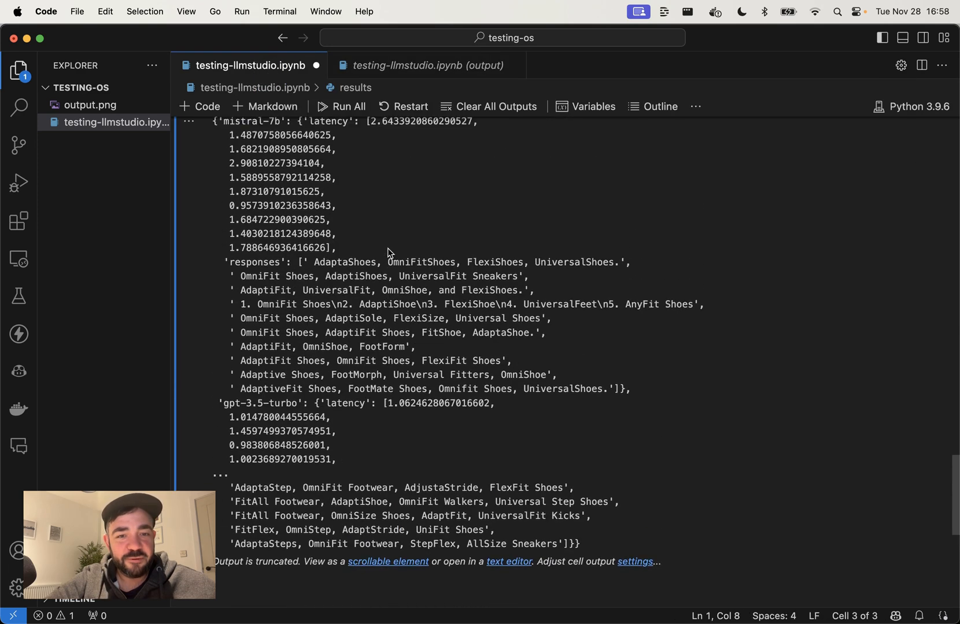